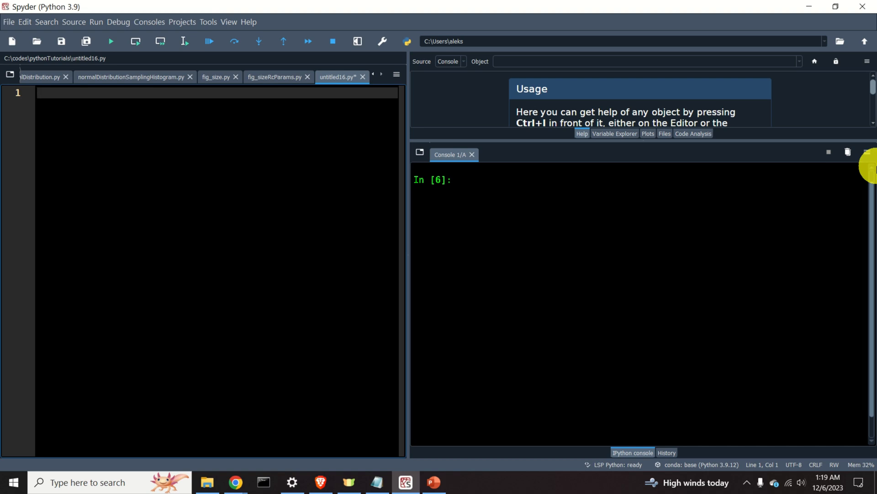
# Add 'import numpy as np' and 'import matplotlib.pyplot as plt' on separate lines.
pyautogui.write('import numpy as np')
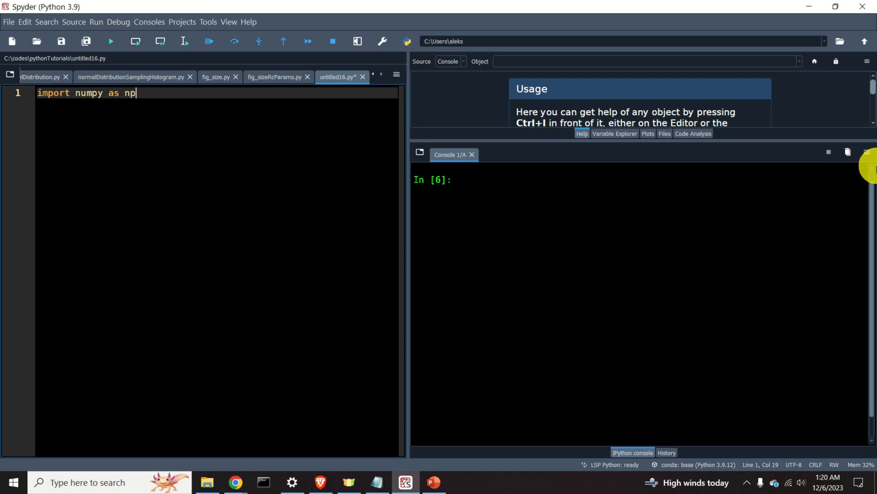
pyautogui.write('im')
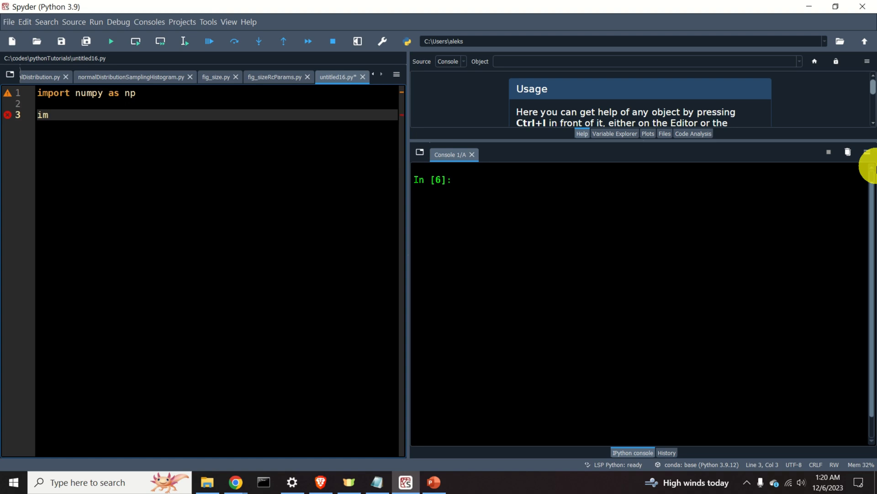
pyautogui.write('port')
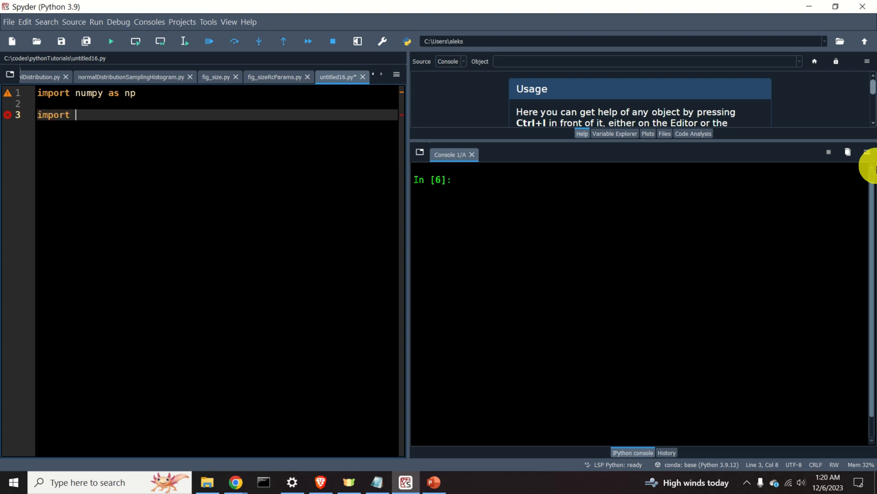
pyautogui.write('matpl')
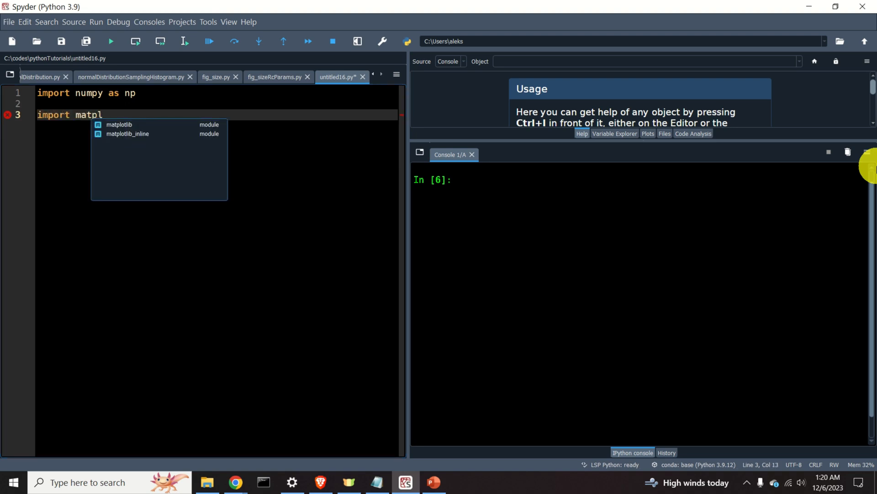
pyautogui.write('otlib.pyplot as plt')
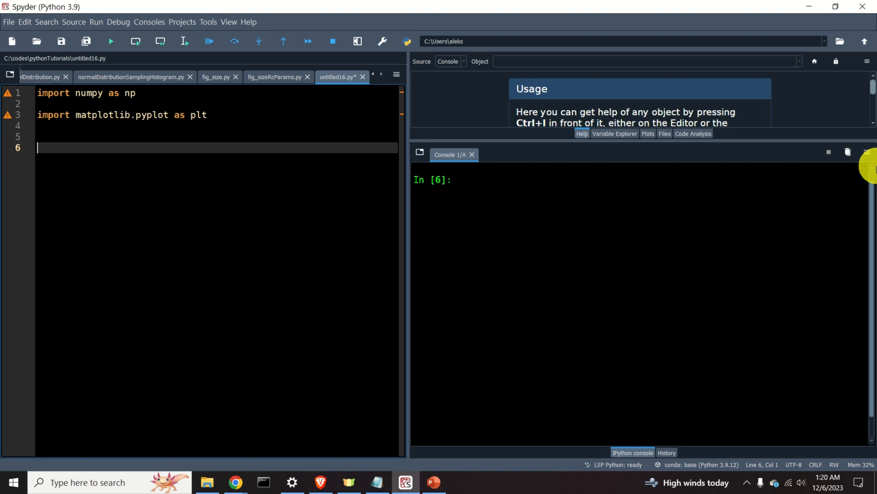
# Define x as np.linspace(-5,5,200).
pyautogui.write('x=n')
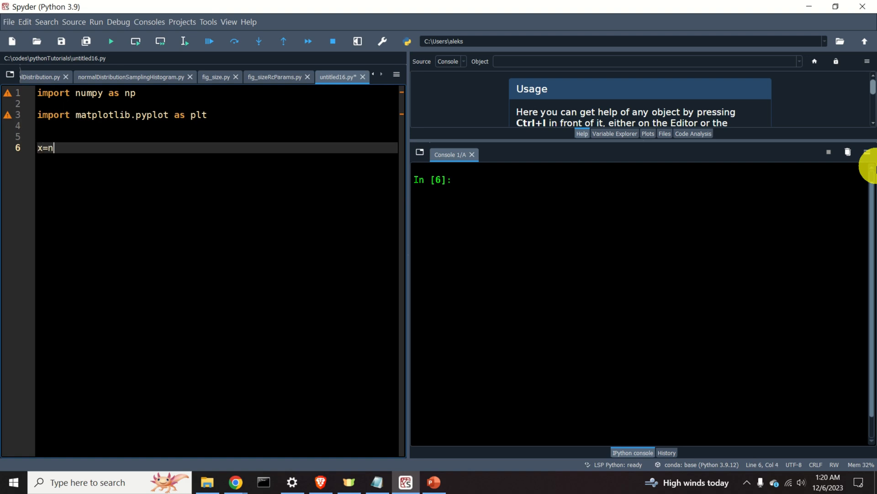
pyautogui.write('p.linspace(start, stop')
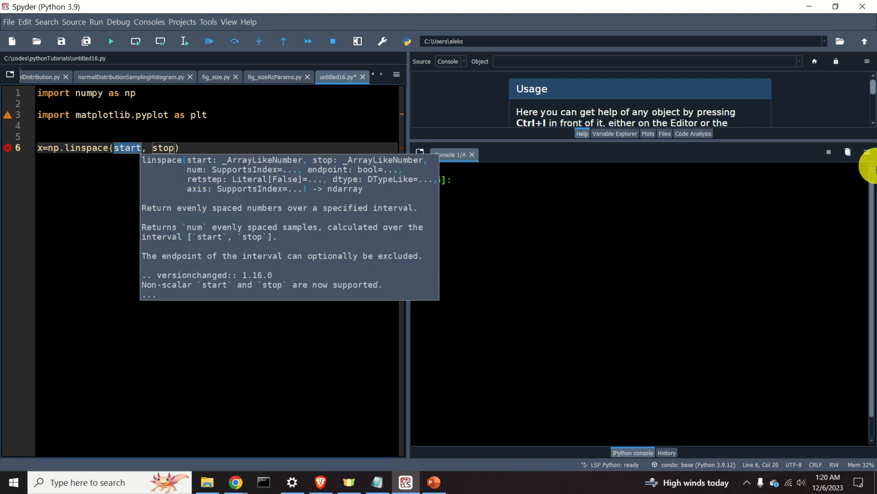
pyautogui.write('-')
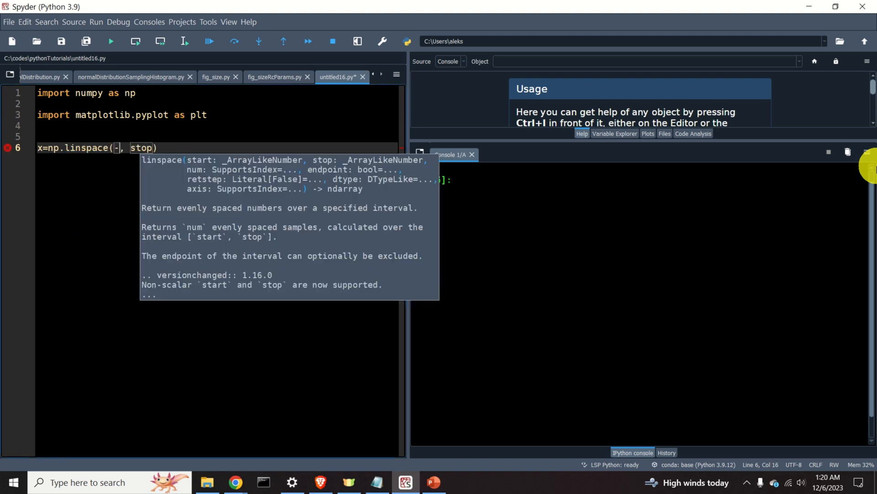
pyautogui.write('5,5')
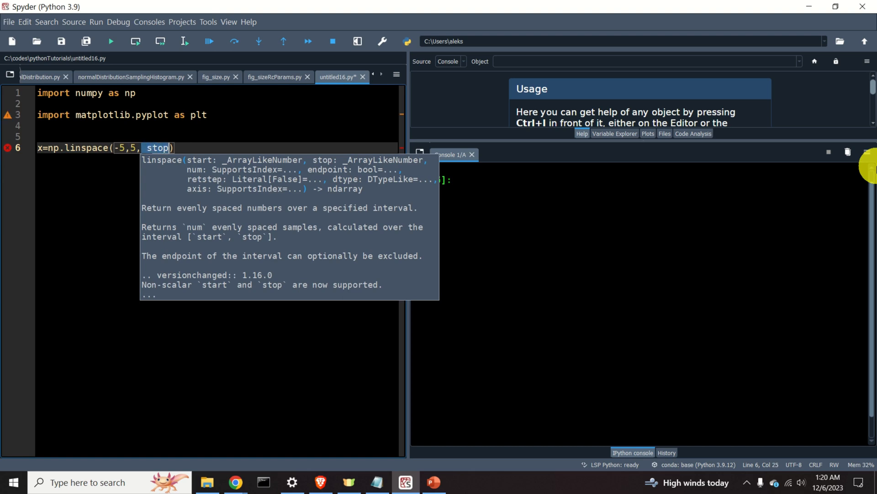
pyautogui.write('200')
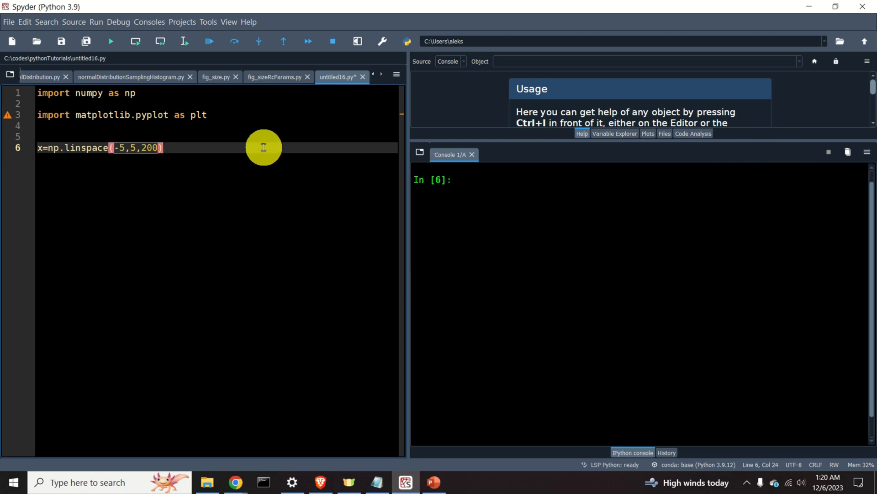
# Define y=0.2*x**2 and run the code to print the values.
pyautogui.write('y')
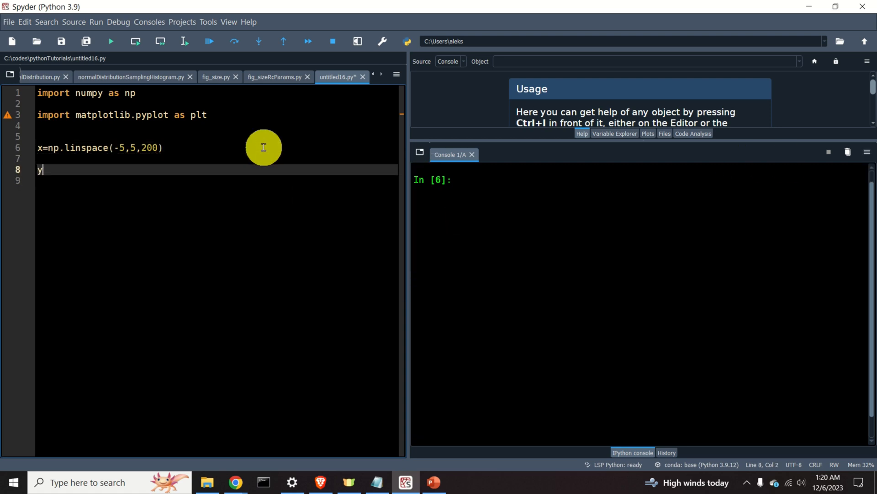
pyautogui.write('=')
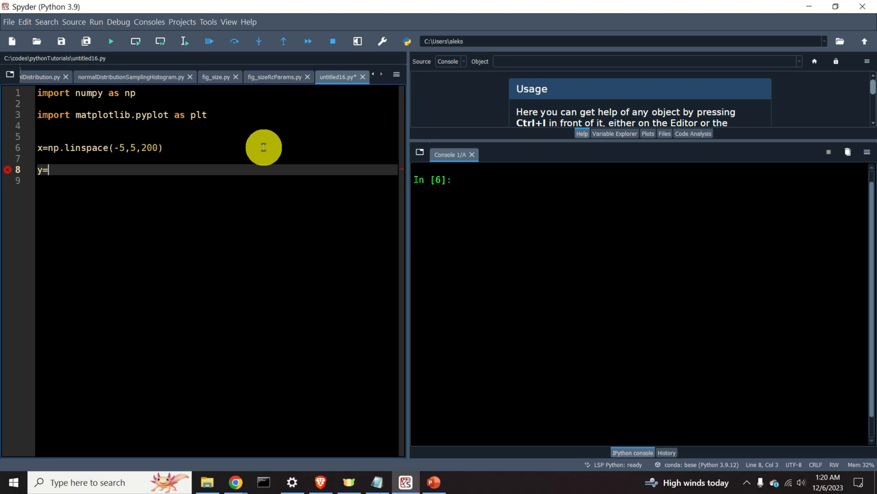
pyautogui.write('0.2')
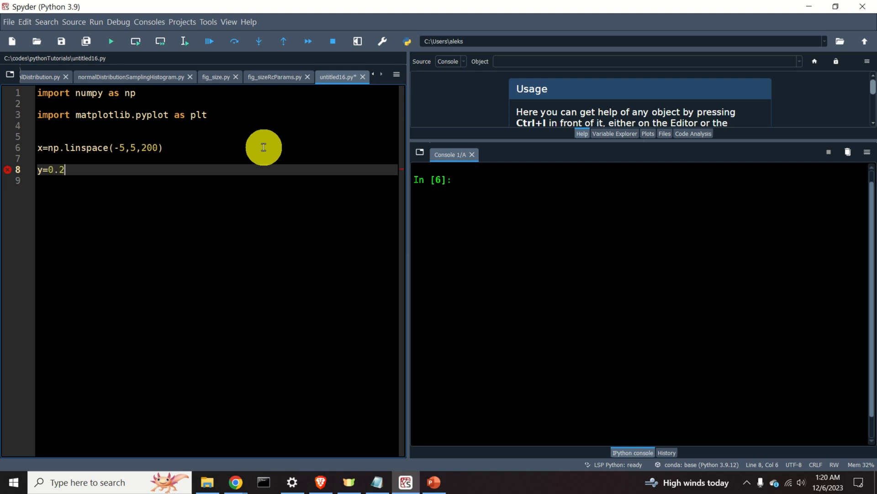
pyautogui.write('*x')
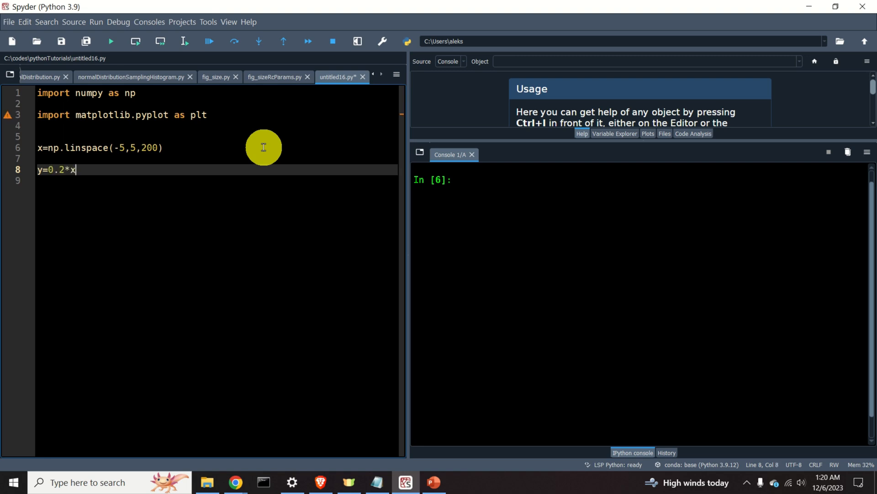
pyautogui.write('*2')
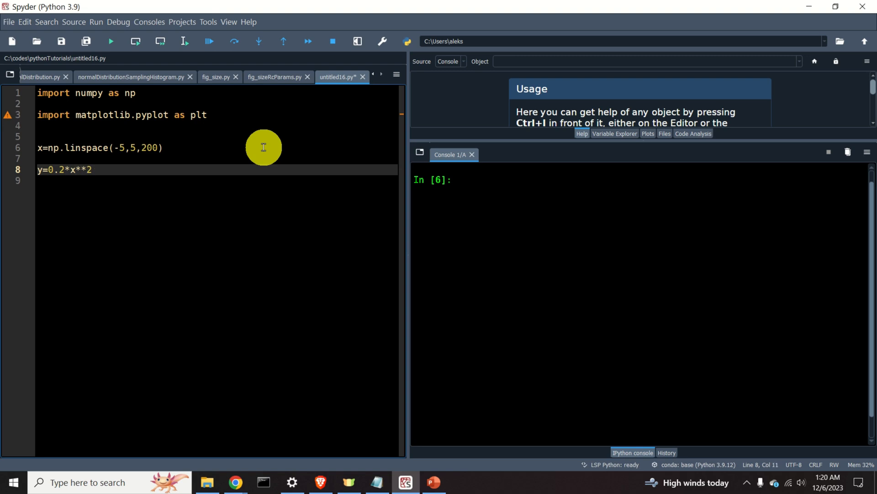
pyautogui.moveTo(129, 171)
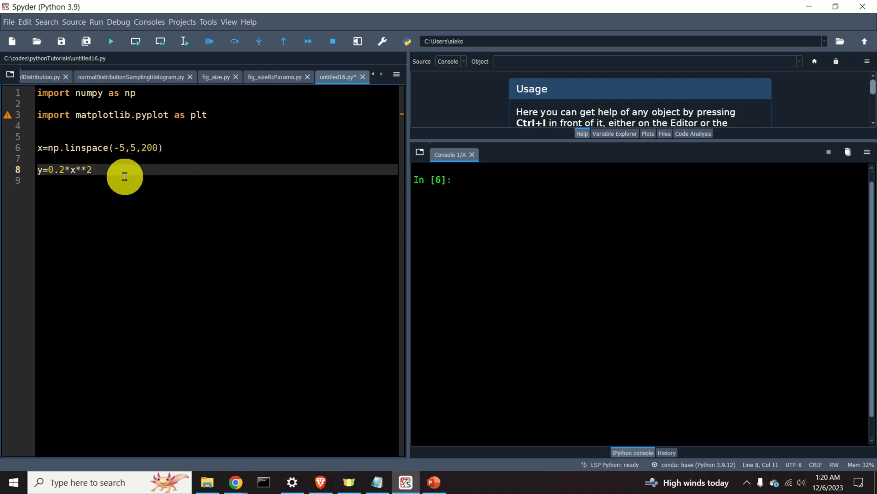
pyautogui.press('enter')
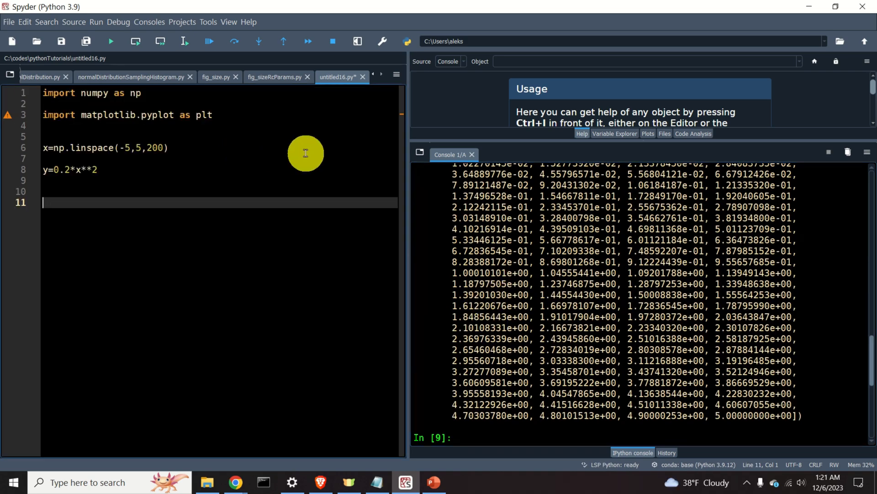
pyautogui.moveTo(280, 169)
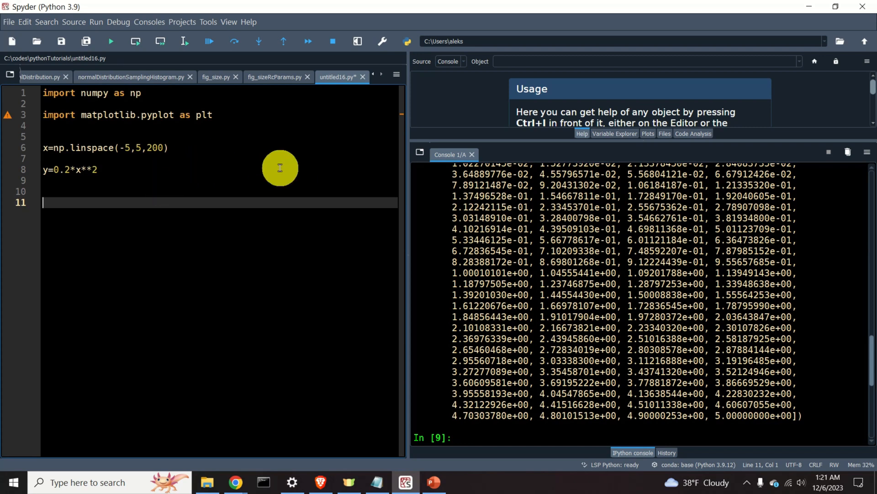
# Add plt.plot(x,y) to plot y against x.
pyautogui.write('plt.')
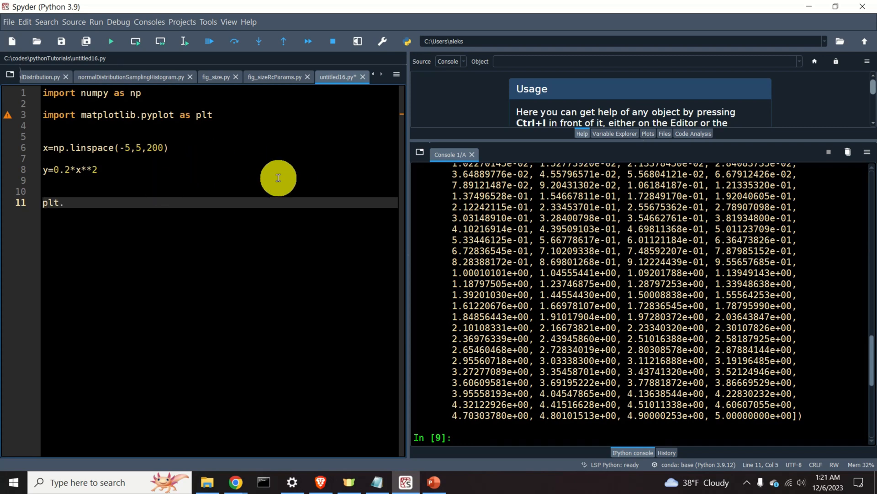
pyautogui.write('plot()')
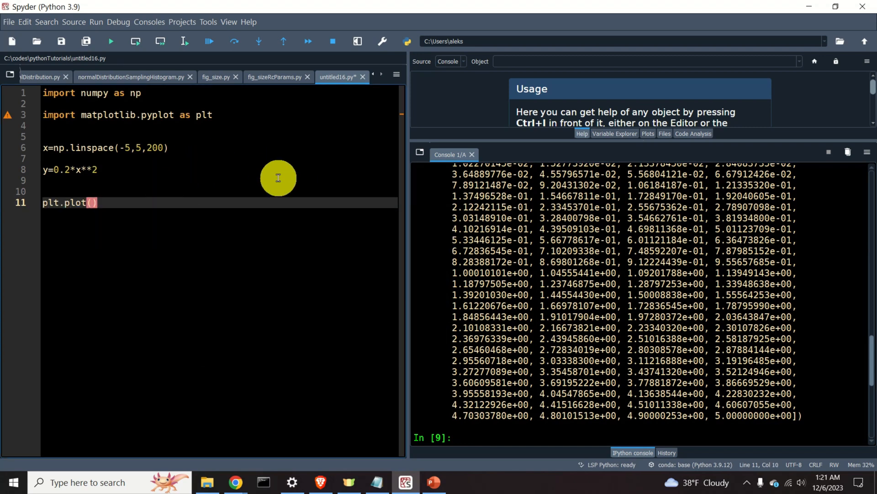
pyautogui.write('x,y')
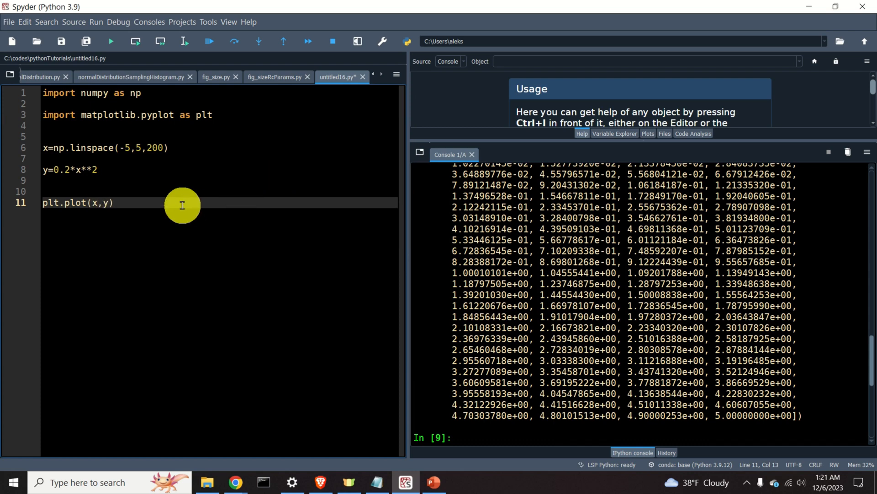
pyautogui.press('enter')
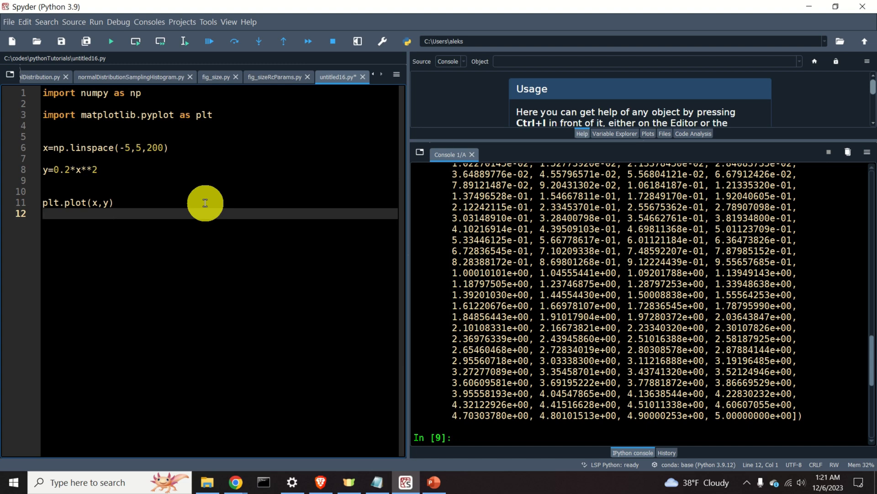
# Label the axes 'x' and 'y' and add plt.show().
pyautogui.write('plt')
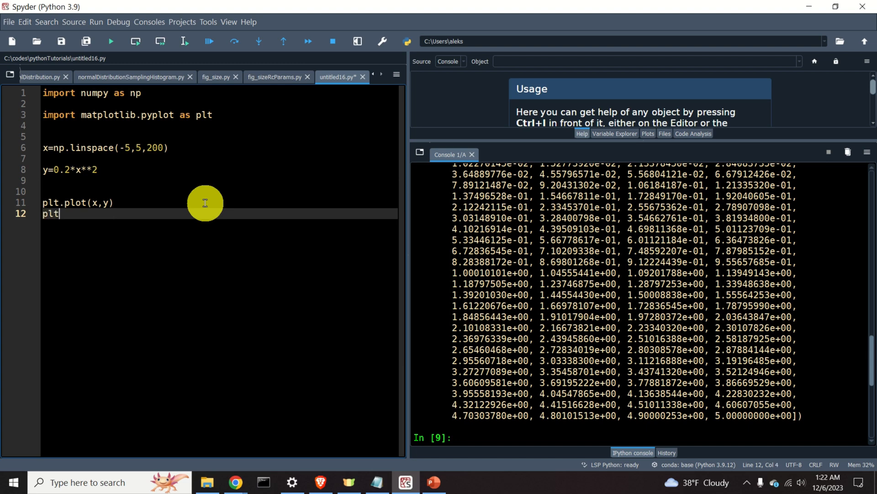
pyautogui.write('xlabel(')
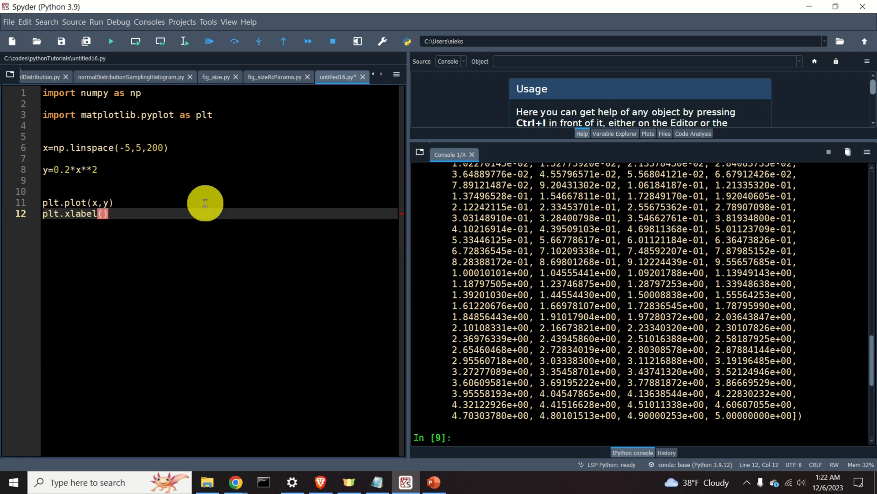
pyautogui.write("'x'")
pyautogui.write("plt.ylabel('")
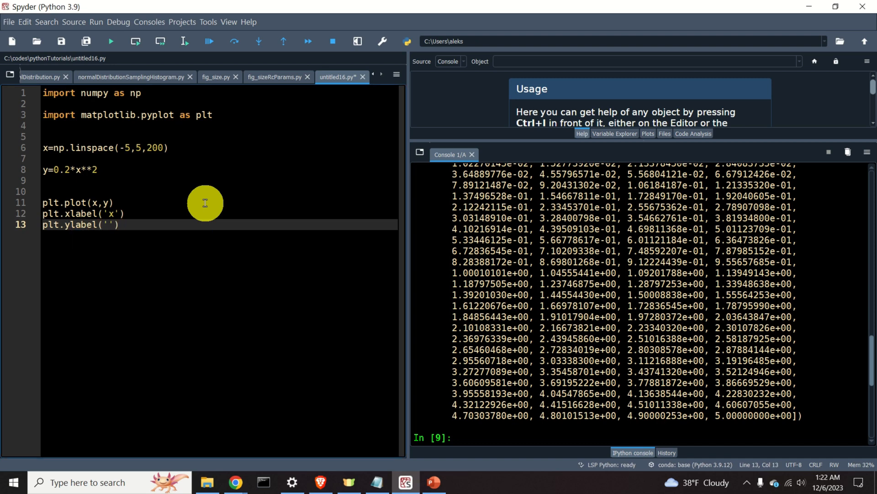
pyautogui.write('y')
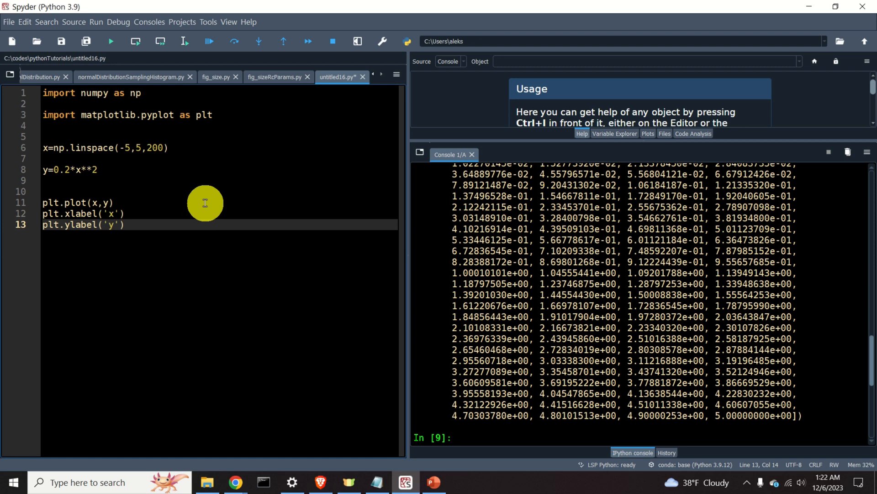
pyautogui.write('plt.')
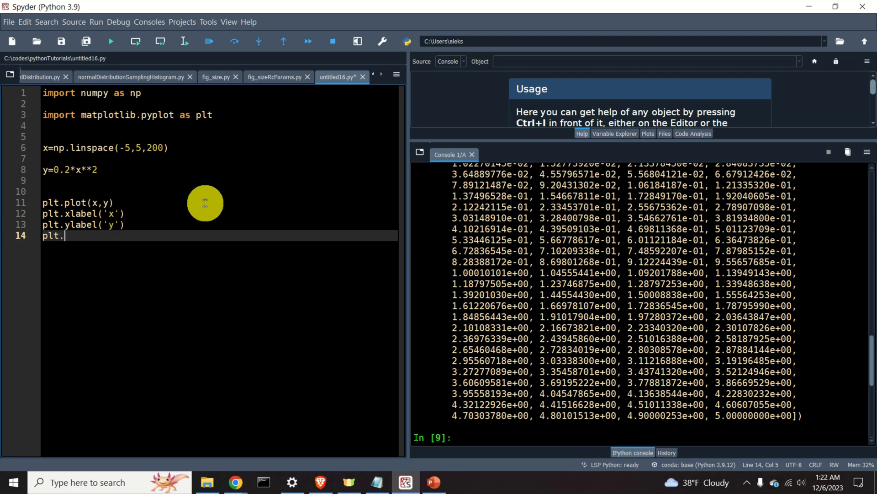
pyautogui.write('show()')
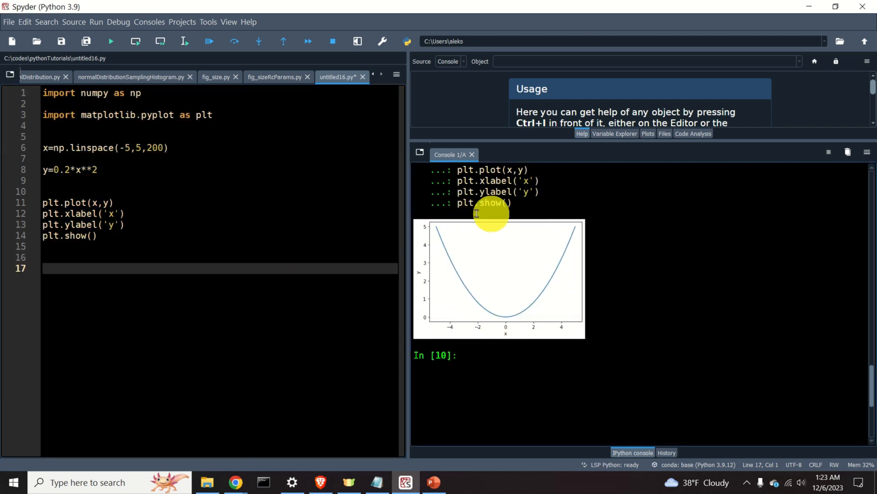
pyautogui.moveTo(571, 344)
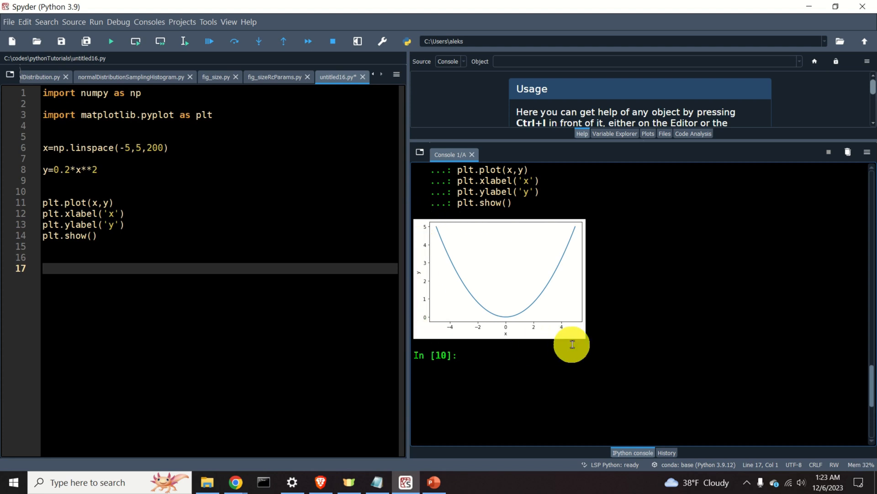
pyautogui.moveTo(583, 215)
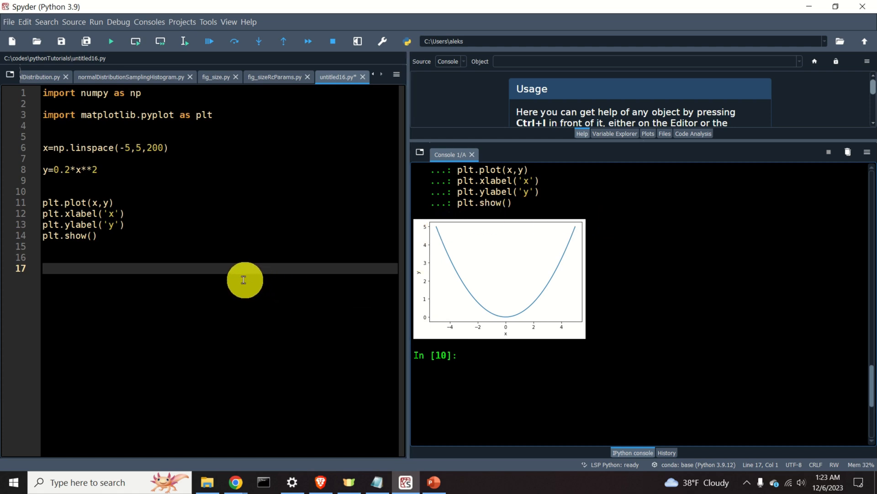
# Add plt.figure(figsize=(12,12)) on a new line using autocompletion.
pyautogui.press('enter')
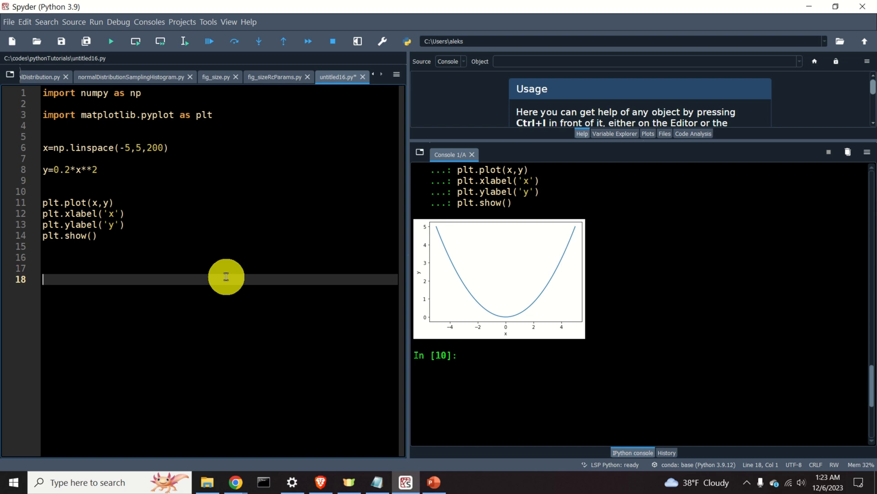
pyautogui.write('plt.')
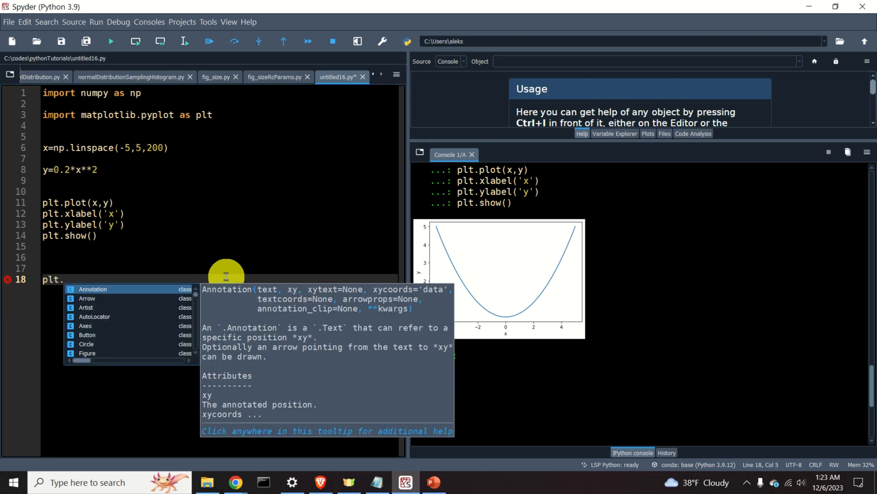
pyautogui.write('figure()')
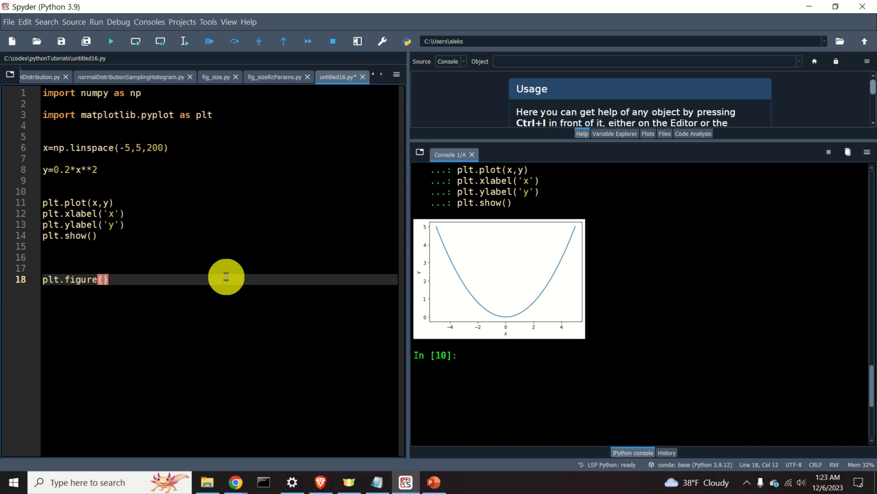
pyautogui.write('figsize=')
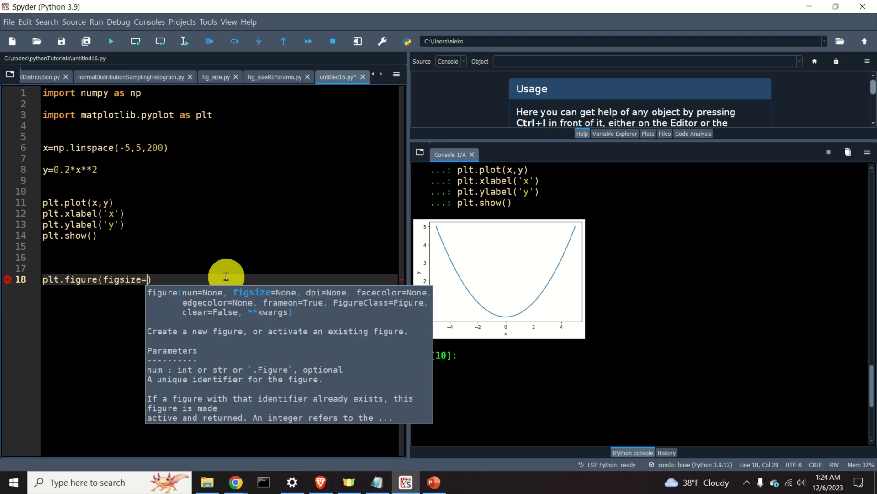
pyautogui.write('(,')
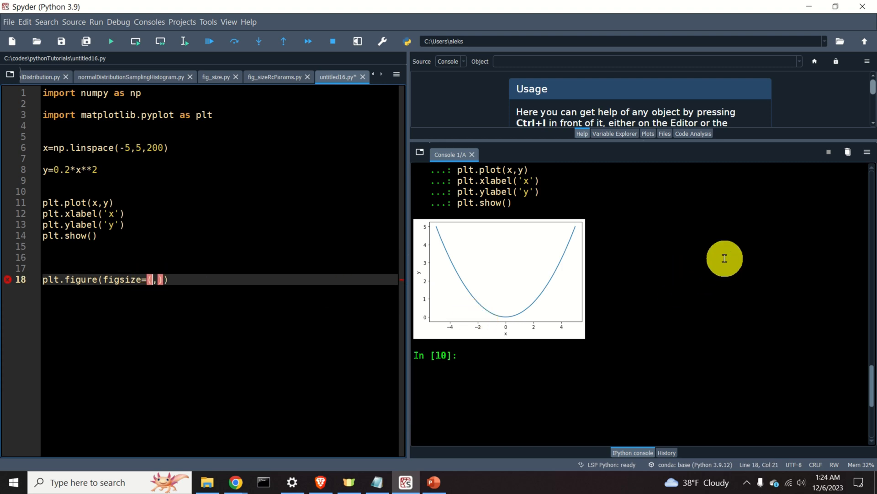
pyautogui.write('12')
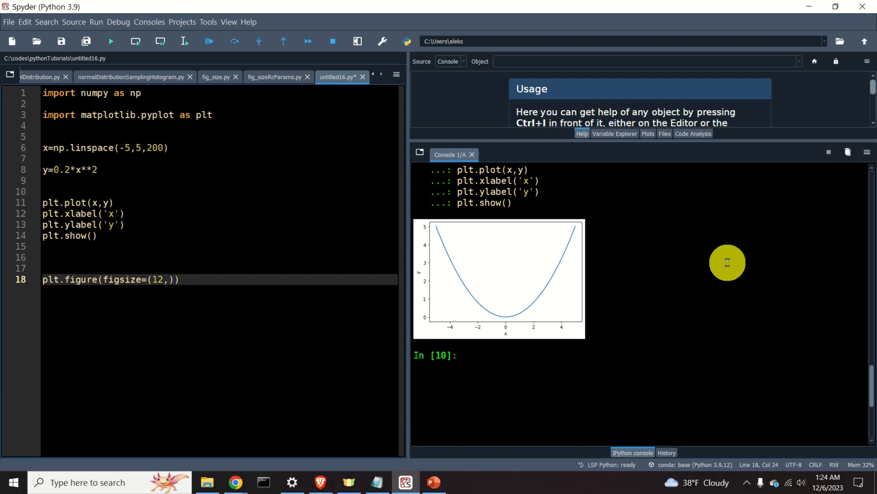
pyautogui.write('12')
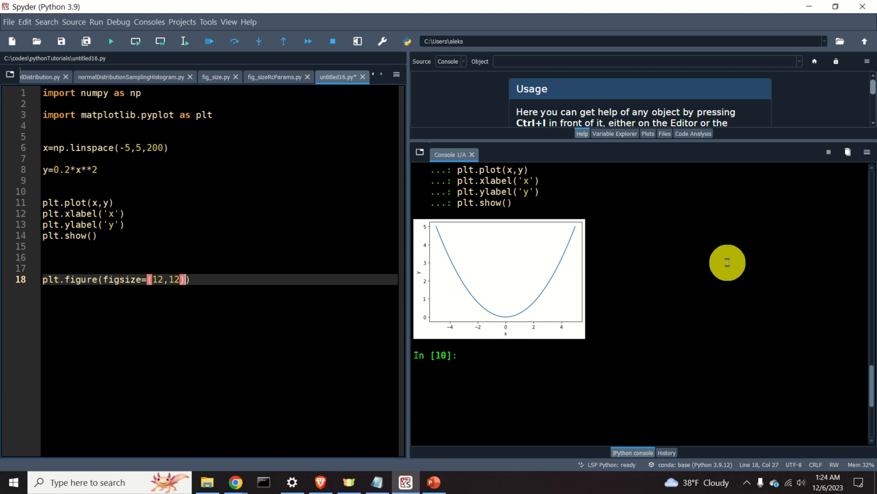
pyautogui.press('enter')
pyautogui.write('plt.pl')
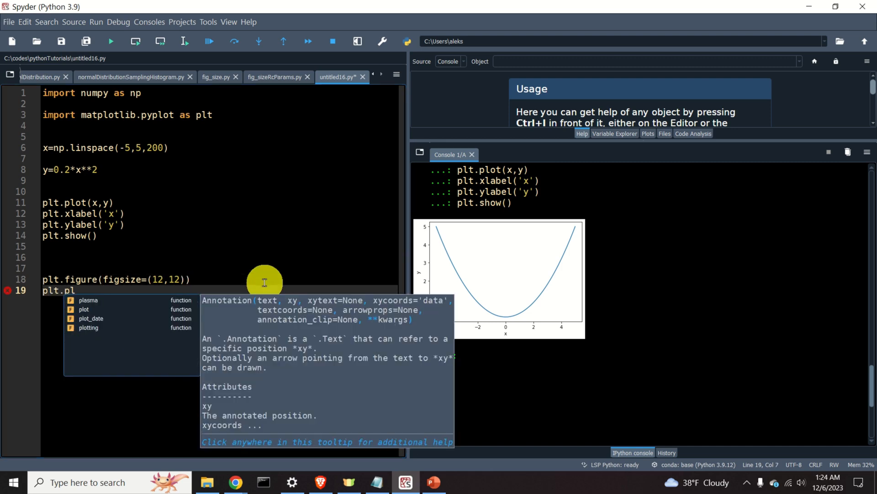
# Complete the plt.plot(x,y) line under the 12-by-12 figure call.
pyautogui.write('ot(x,y)')
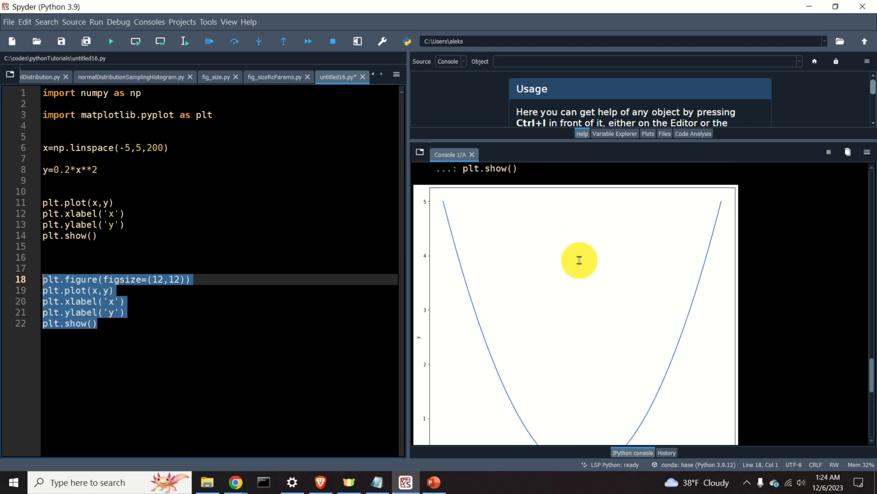
pyautogui.moveTo(427, 212)
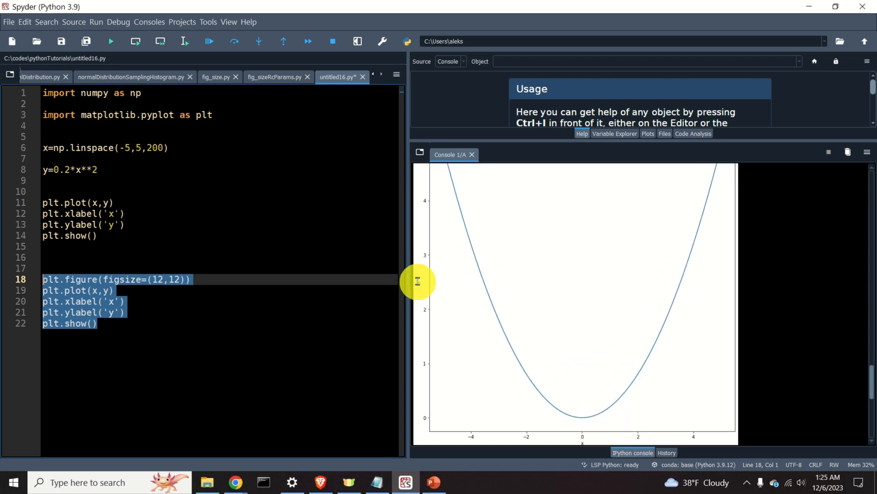
pyautogui.moveTo(496, 286)
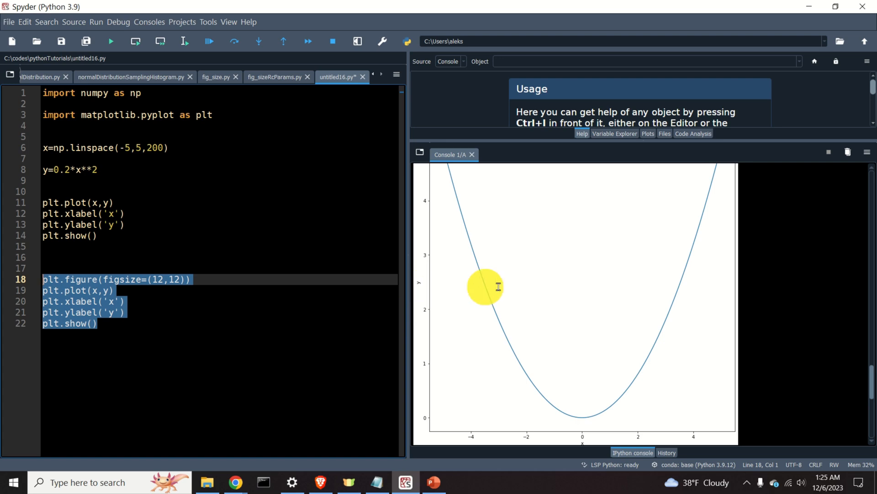
pyautogui.moveTo(549, 302)
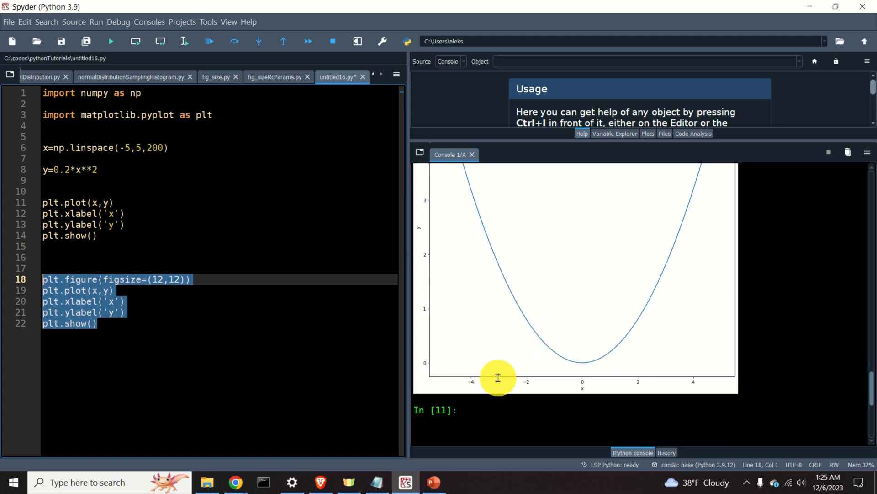
pyautogui.moveTo(509, 382)
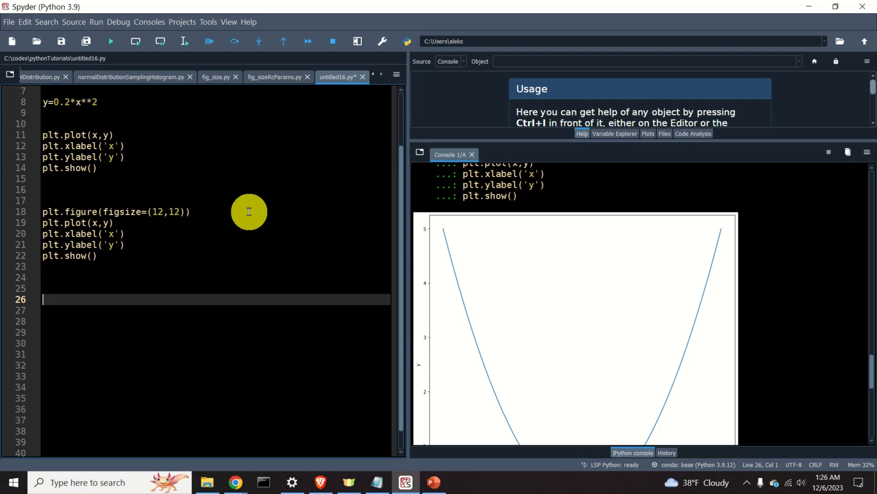
# Add plt.figure(figsize=(12,12)) followed by plt.plot(x,y,linewidth=4).
pyautogui.write('plt.figure(figsize=(12,12))')
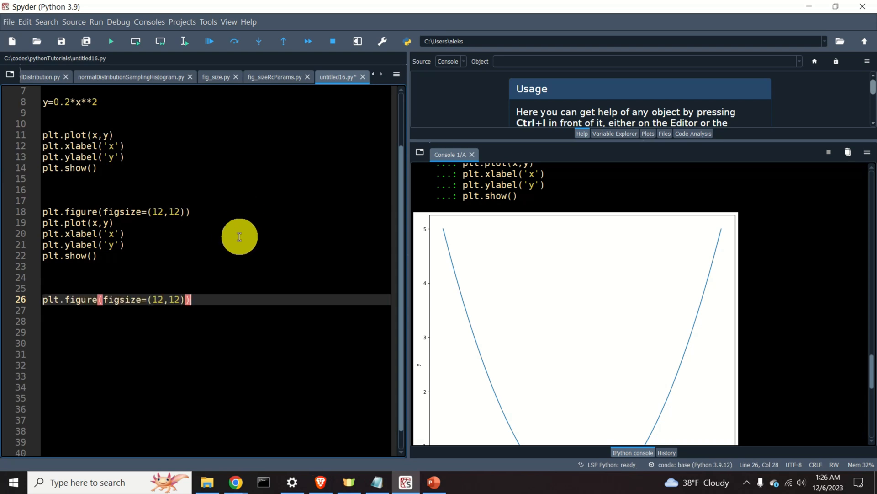
pyautogui.press('enter')
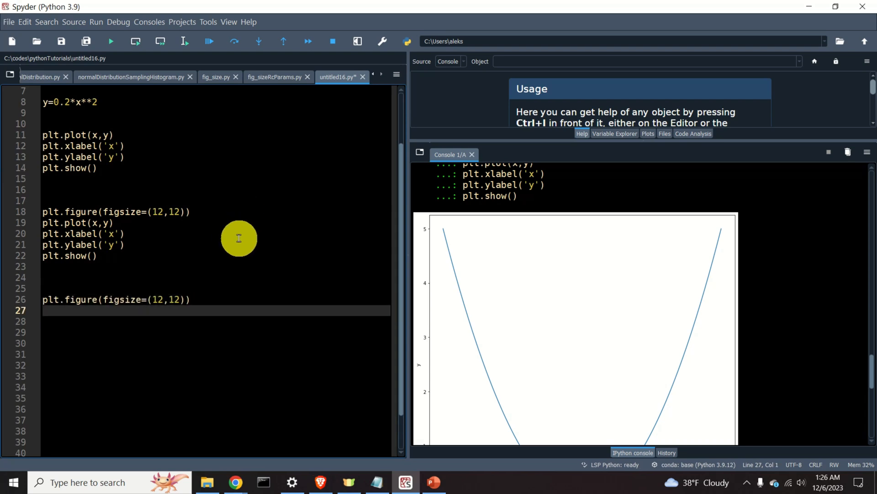
pyautogui.write('plt.')
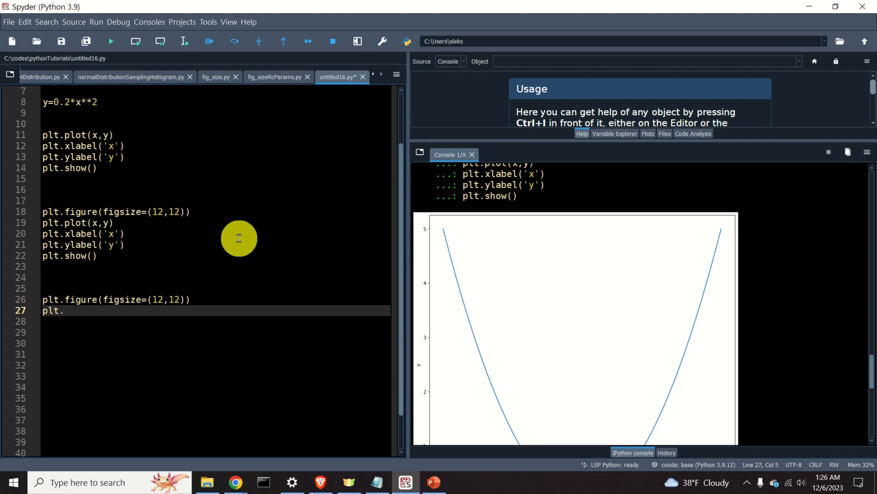
pyautogui.write('plot()')
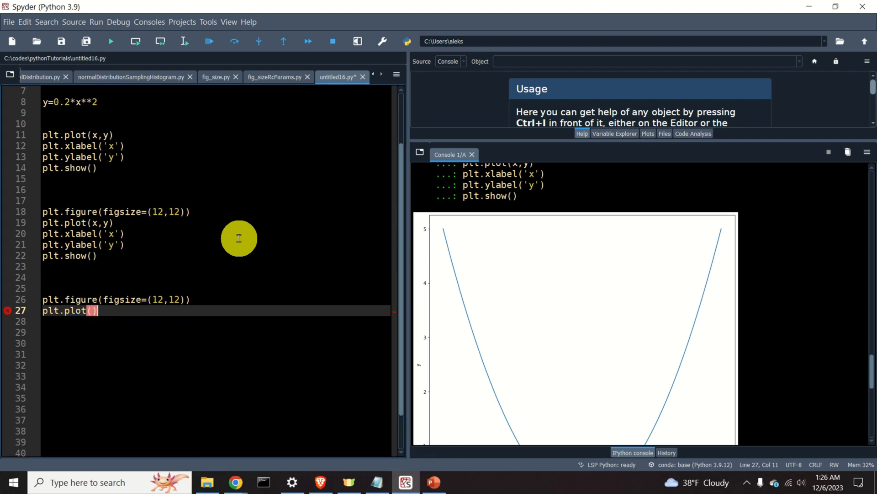
pyautogui.write('x,')
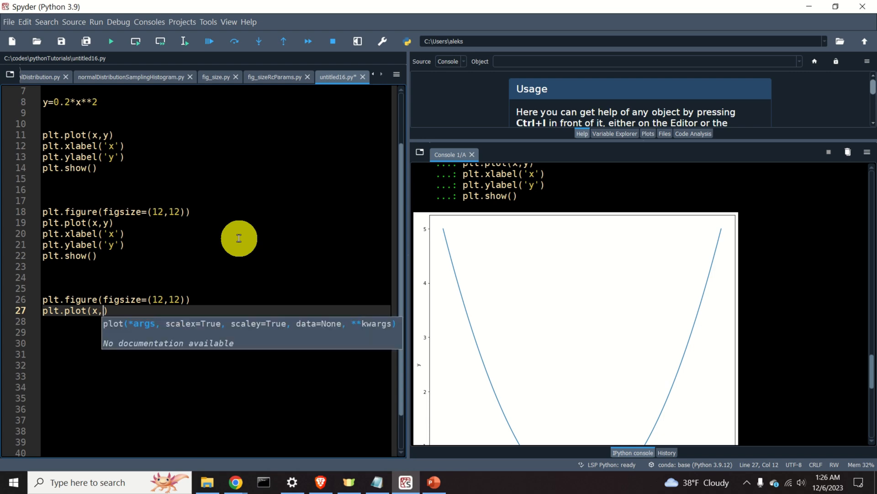
pyautogui.write('y,')
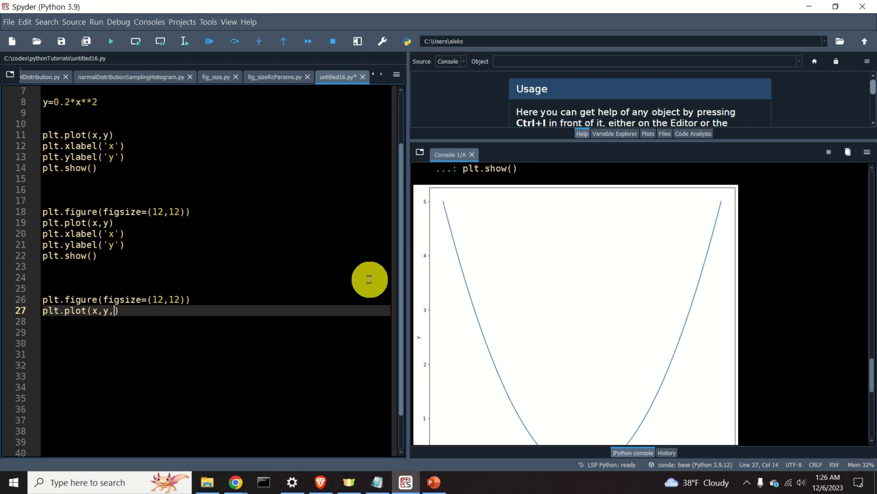
pyautogui.write('linewidth=')
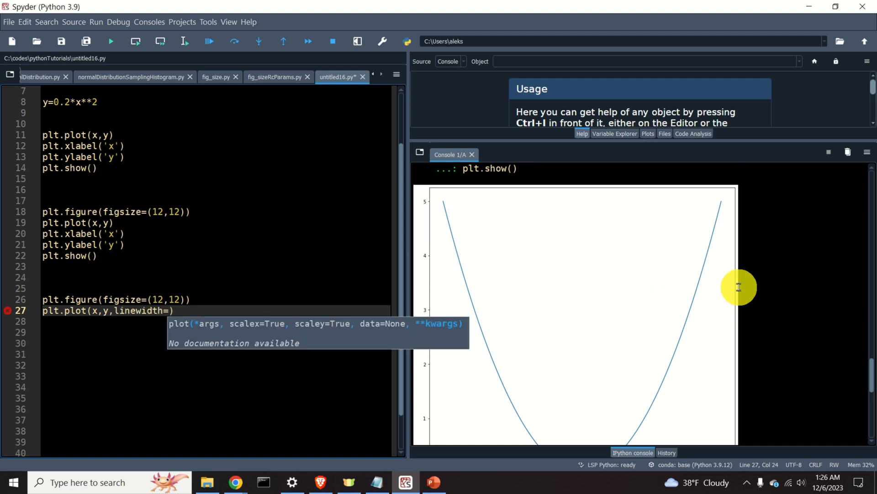
pyautogui.write('4')
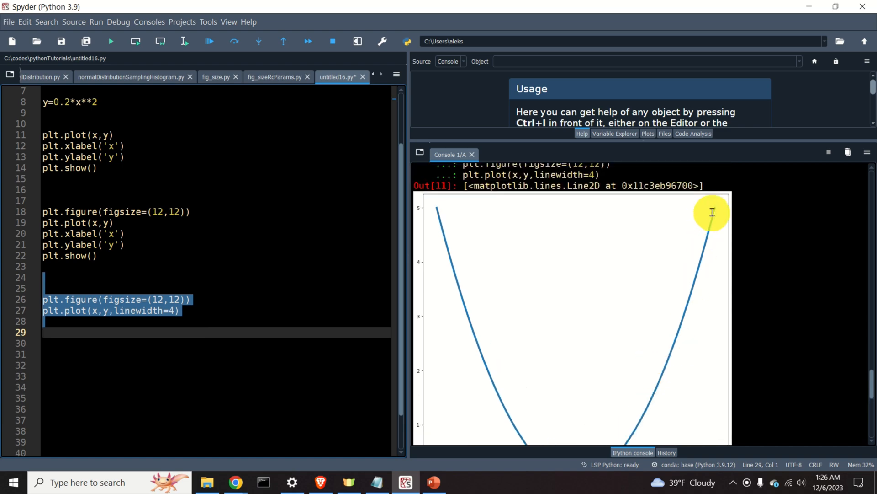
# Add xlabel('x') and ylabel('y') with fontsize=16 to the thick-line block.
pyautogui.scroll(-3)
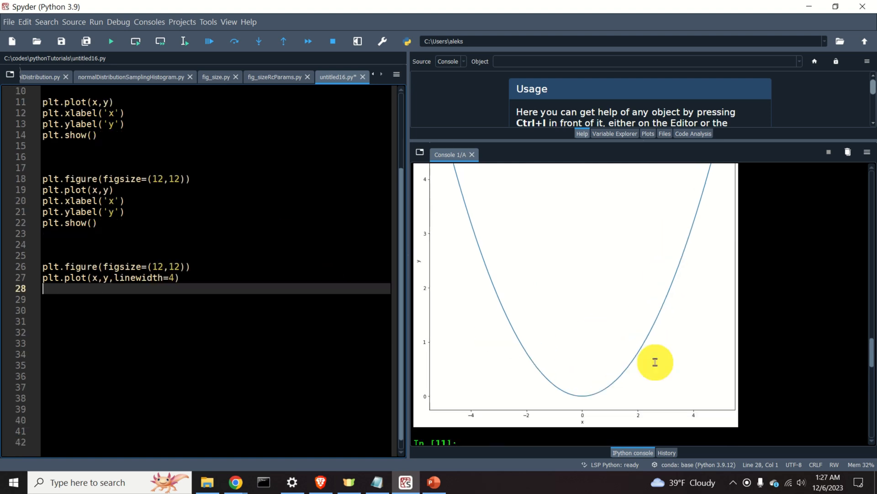
pyautogui.moveTo(509, 336)
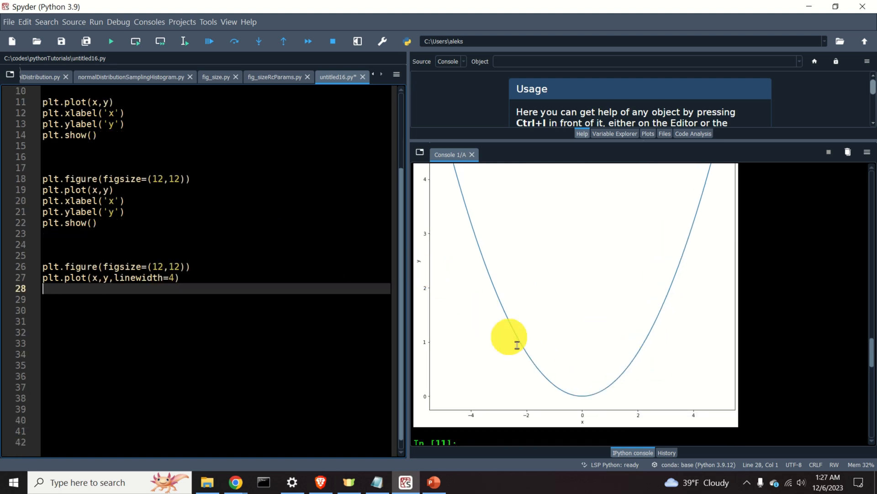
pyautogui.moveTo(202, 300)
pyautogui.write('plt.')
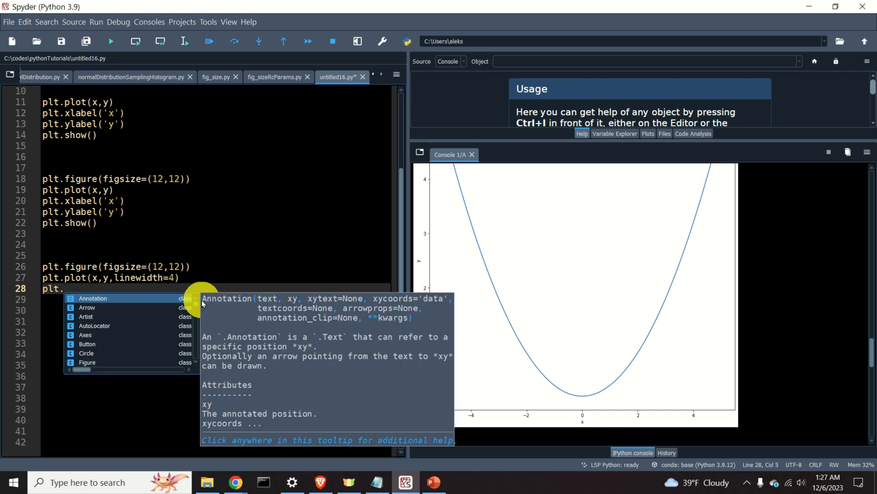
pyautogui.write("xlabel('x")
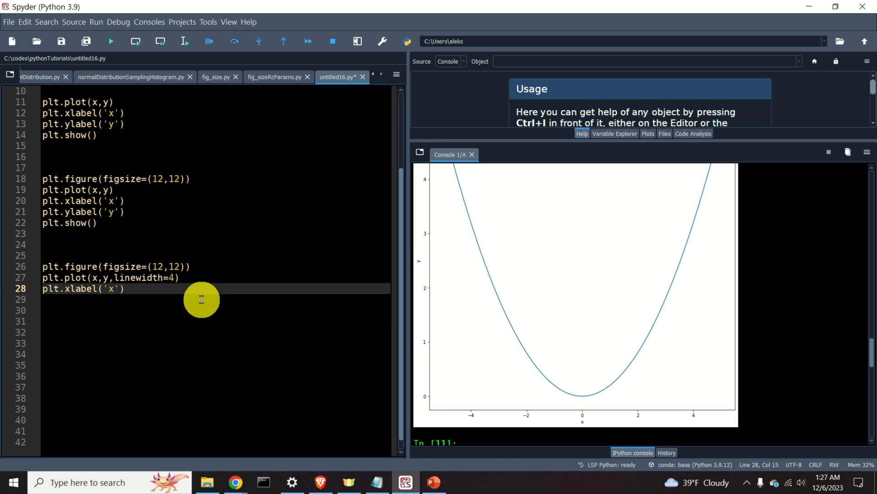
pyautogui.write(',')
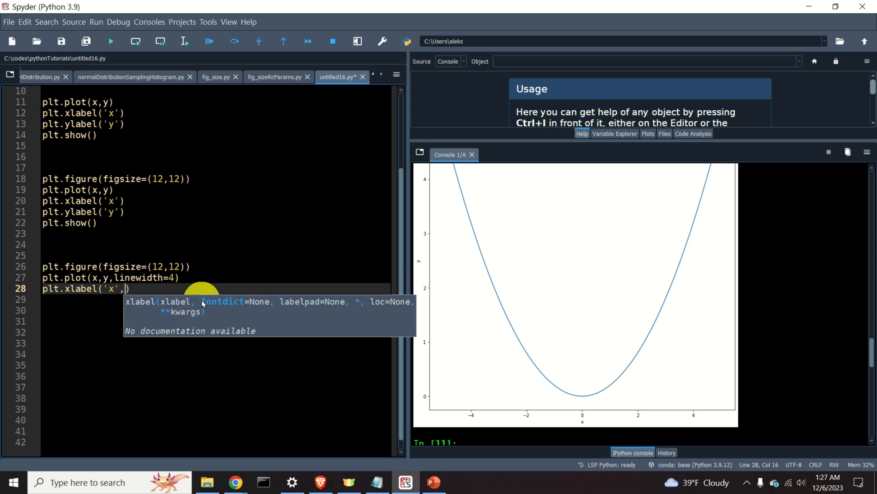
pyautogui.write('fontsize=')
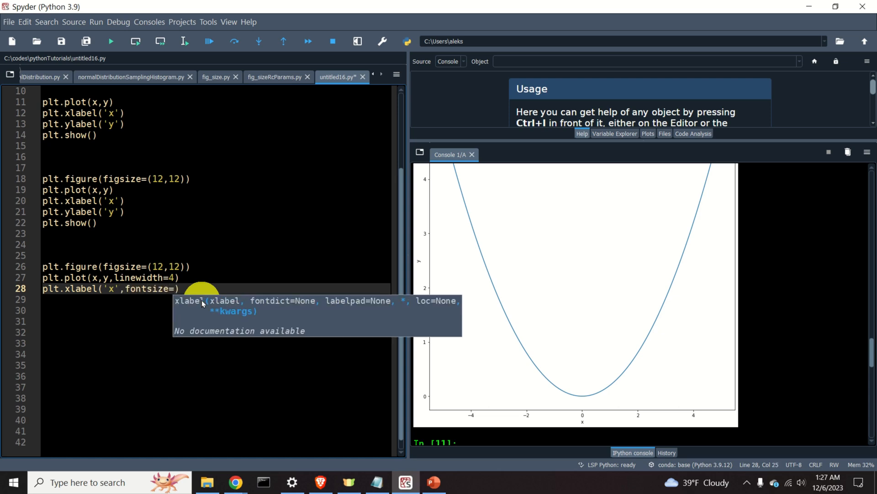
pyautogui.write('16')
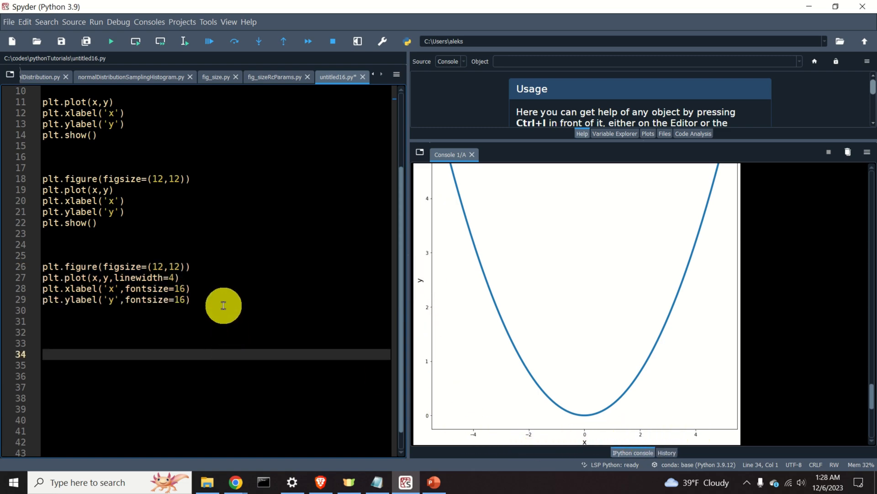
# Start a plt.tick_params call with axis='both'.
pyautogui.write('plt.tic')
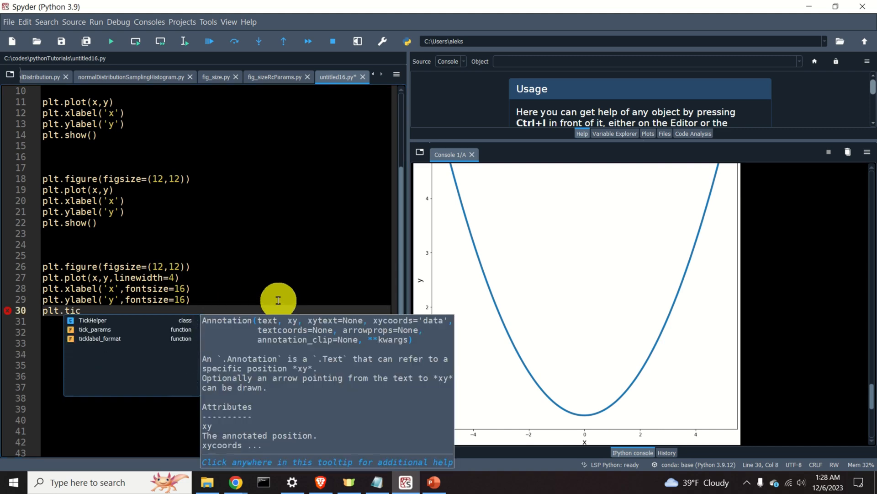
pyautogui.write('k')
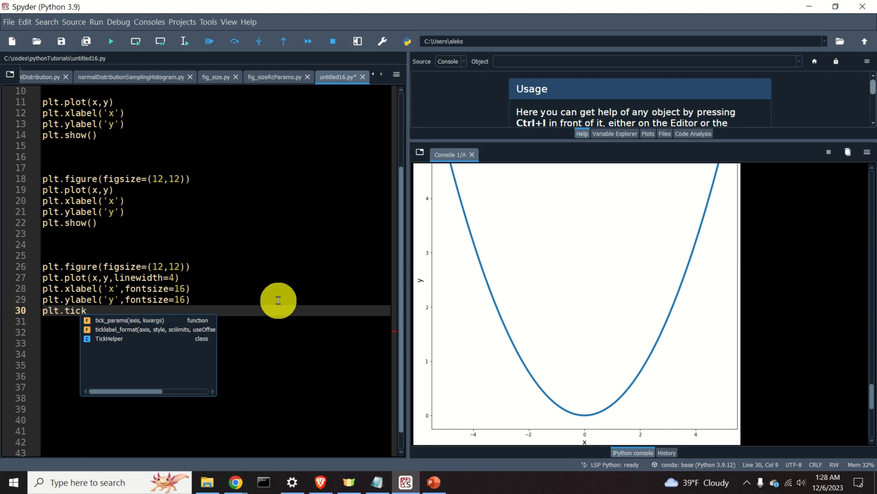
pyautogui.write('_params()')
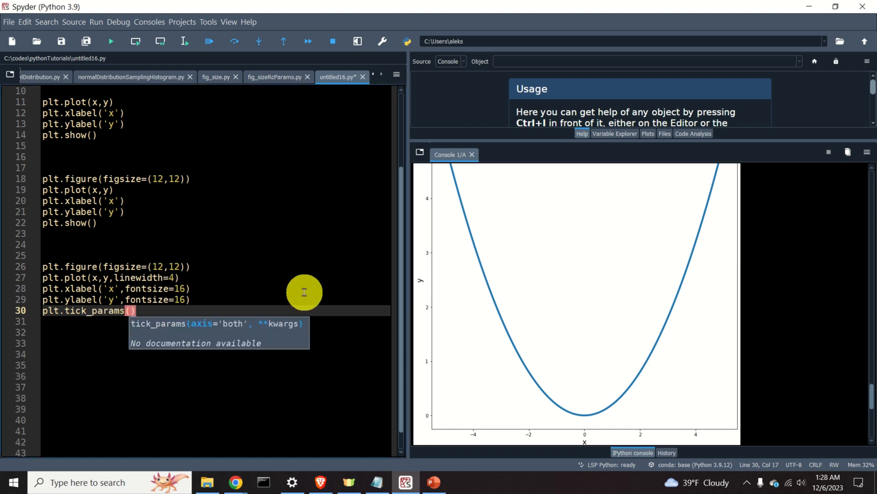
pyautogui.write('a')
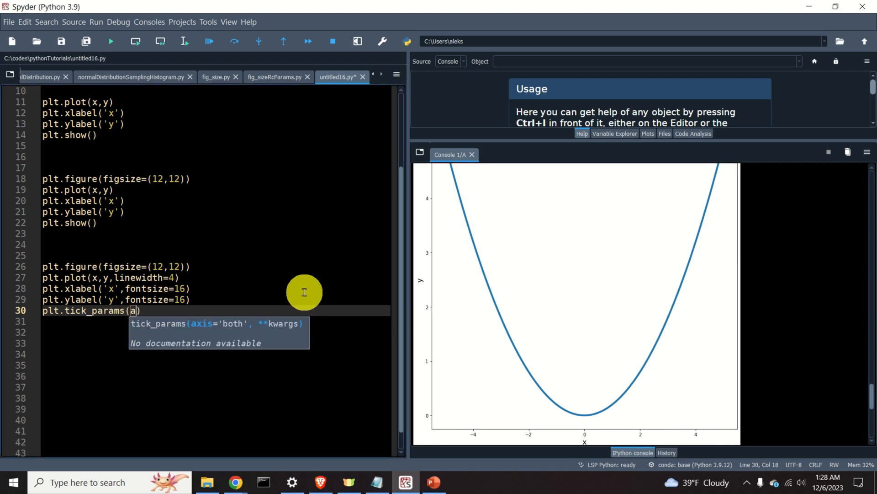
pyautogui.write("xis=''")
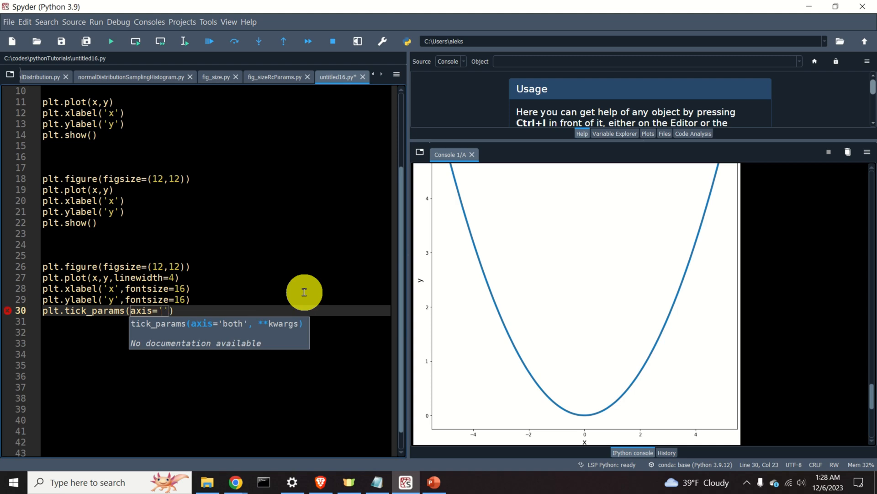
pyautogui.write('both')
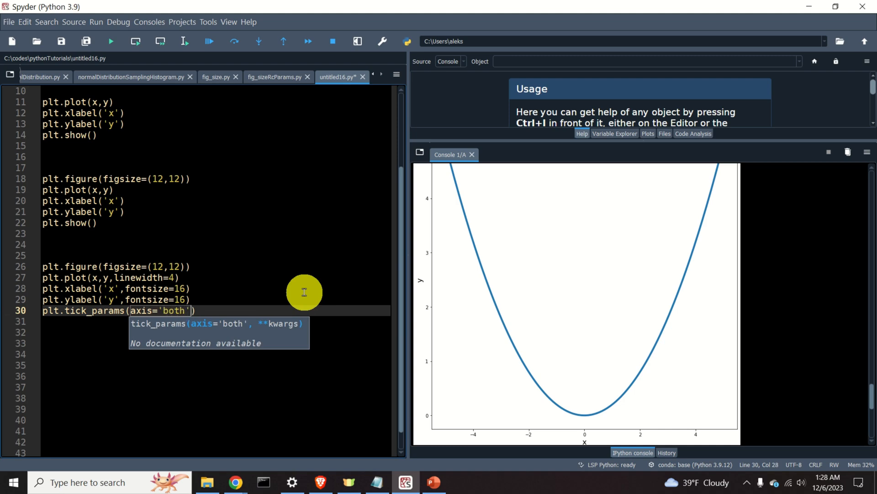
pyautogui.moveTo(255, 351)
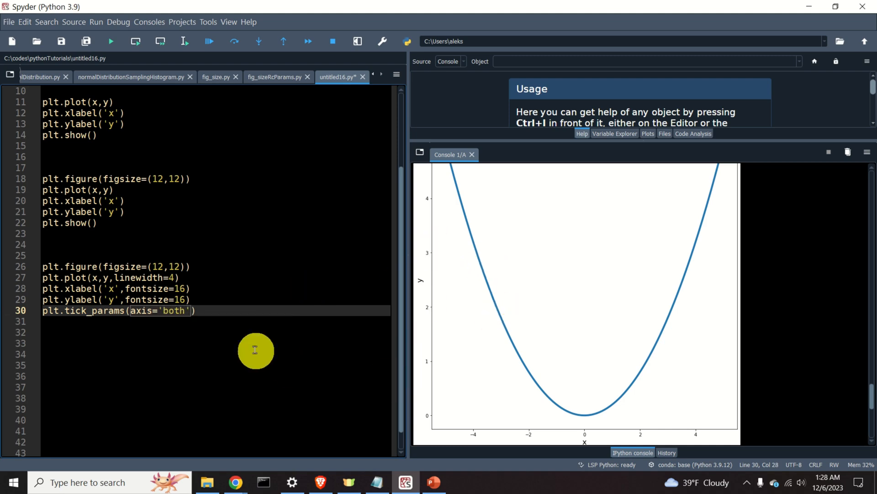
# Finish tick_params with which='major', labelsize=18, then add plt.show().
pyautogui.write(',')
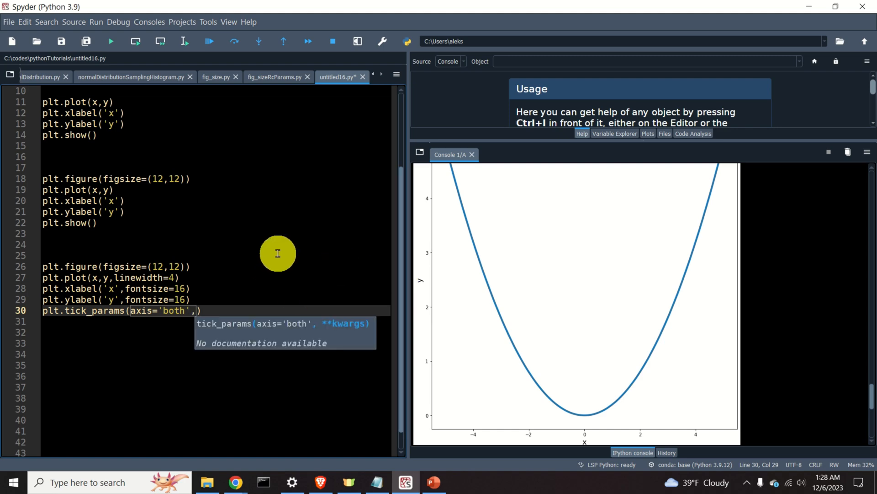
pyautogui.write('which=')
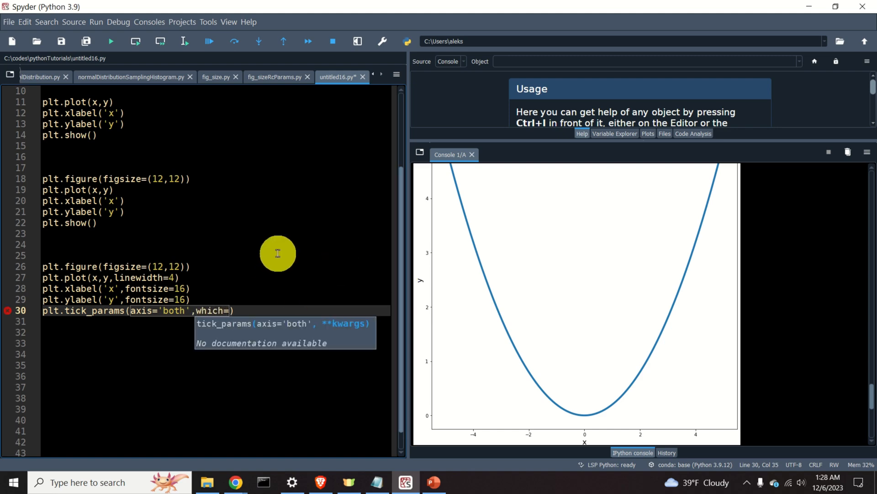
pyautogui.write("'majo'")
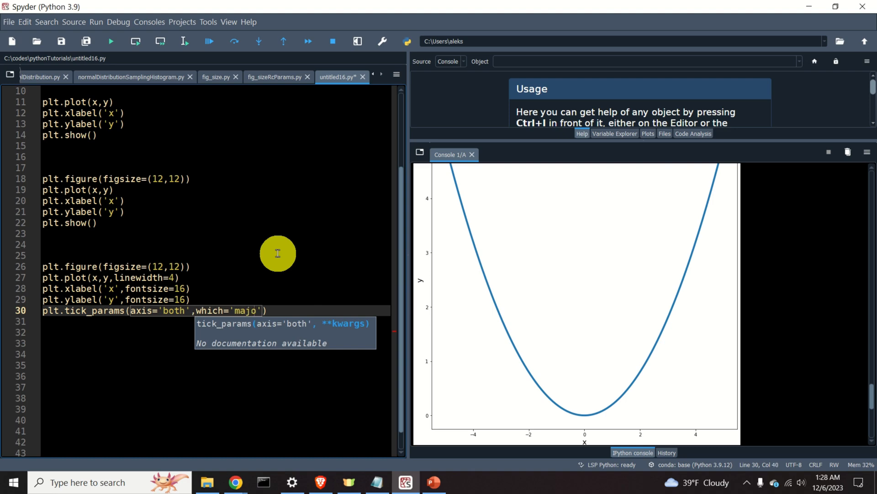
pyautogui.write('r')
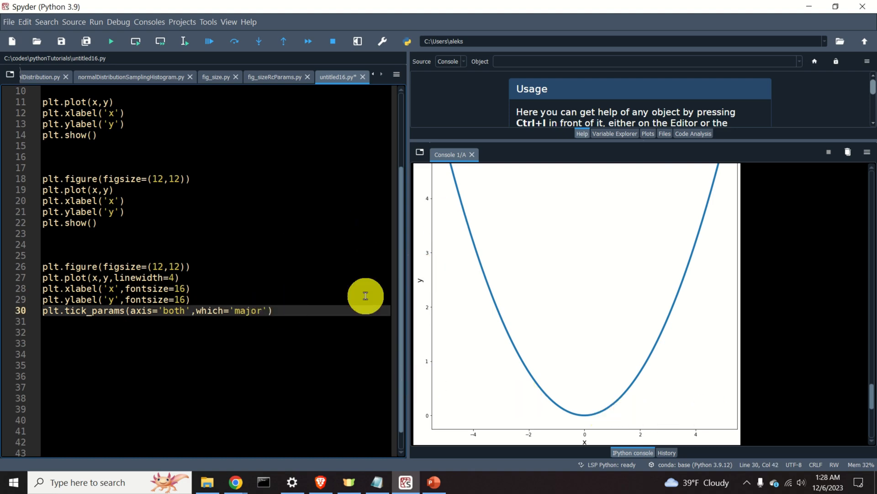
pyautogui.write(',labelsize=')
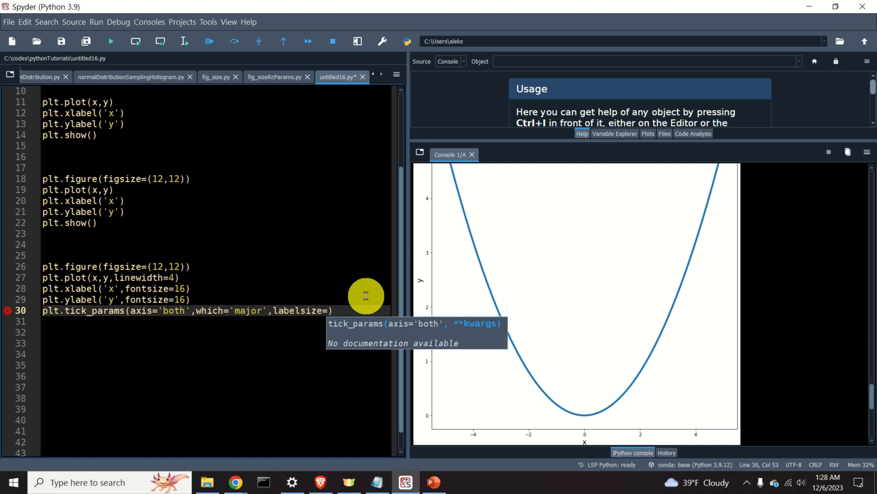
pyautogui.write('18')
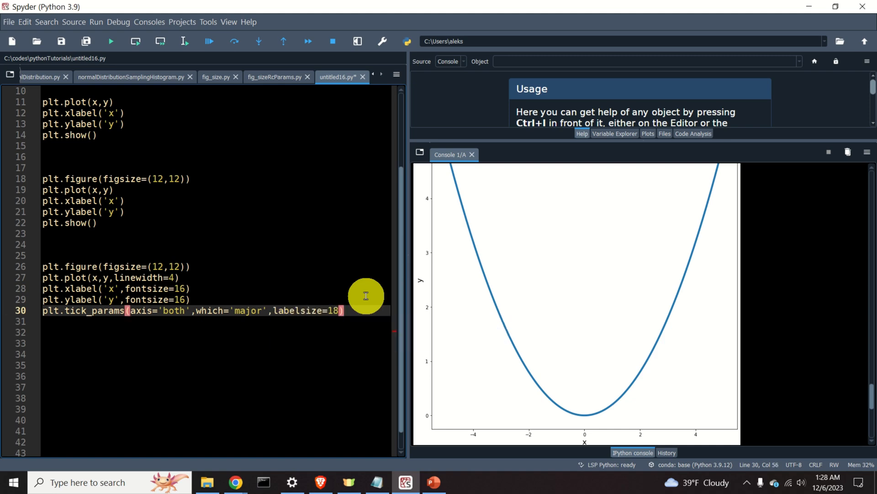
pyautogui.write('pl')
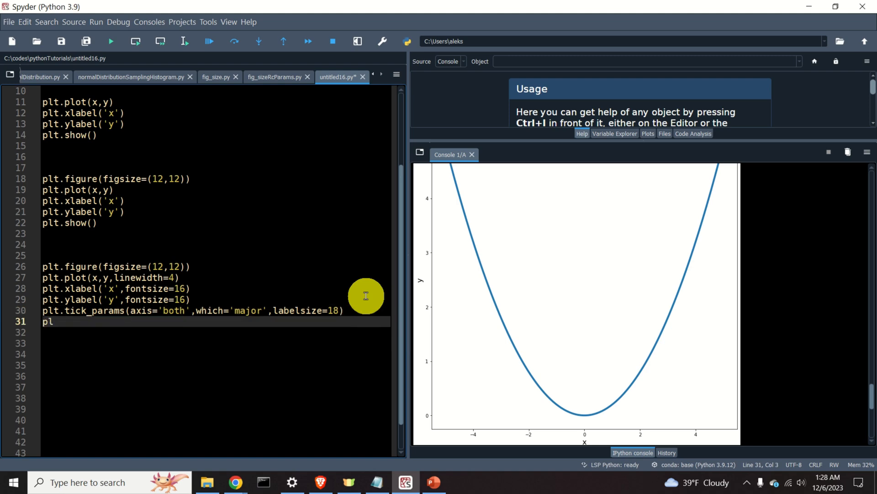
pyautogui.write('t.show()')
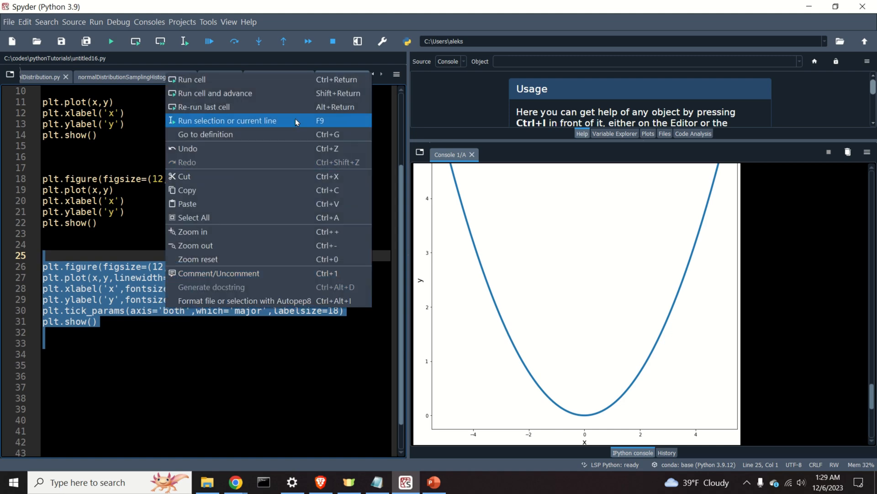
# Run lines 26–31 with 'Run selection or current line' from the context menu.
pyautogui.click(226, 121)
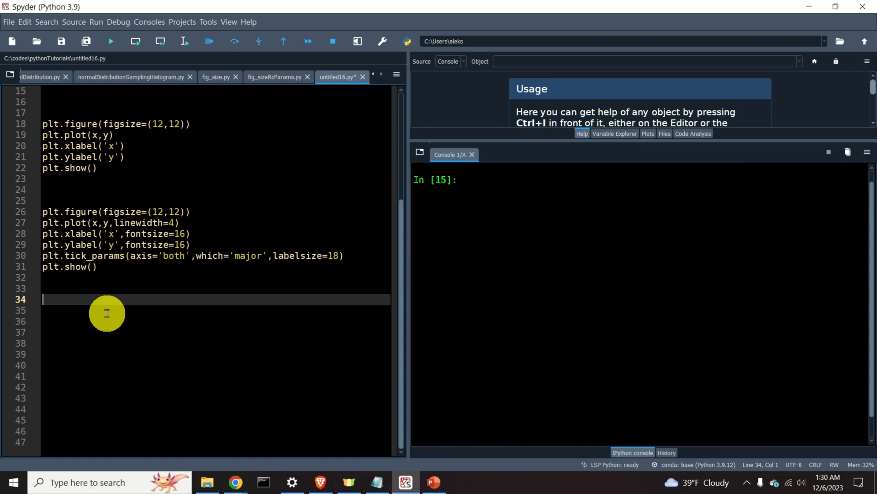
# Start a fourth block with plt.figure().set_figwidth(10).
pyautogui.write('plt')
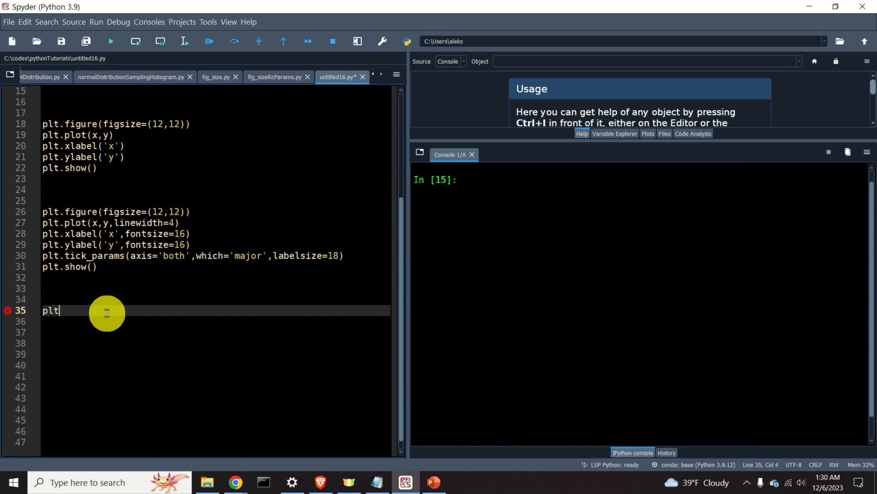
pyautogui.write('.figure(')
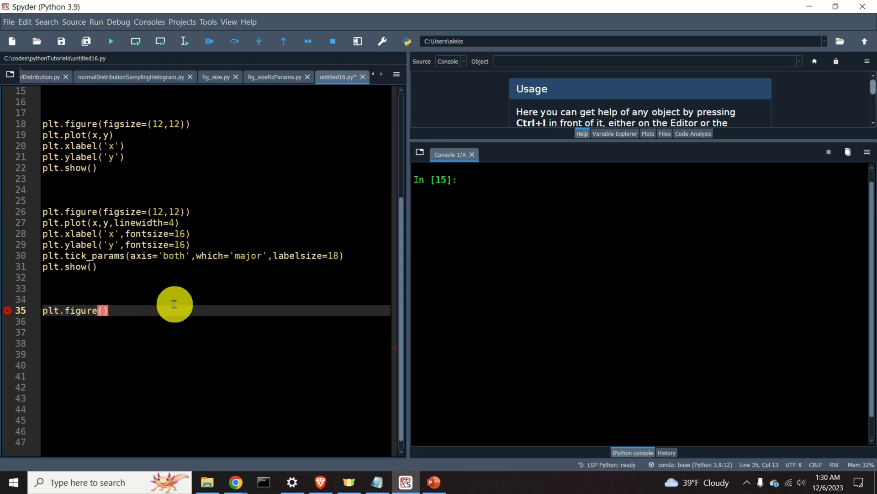
pyautogui.write('.set')
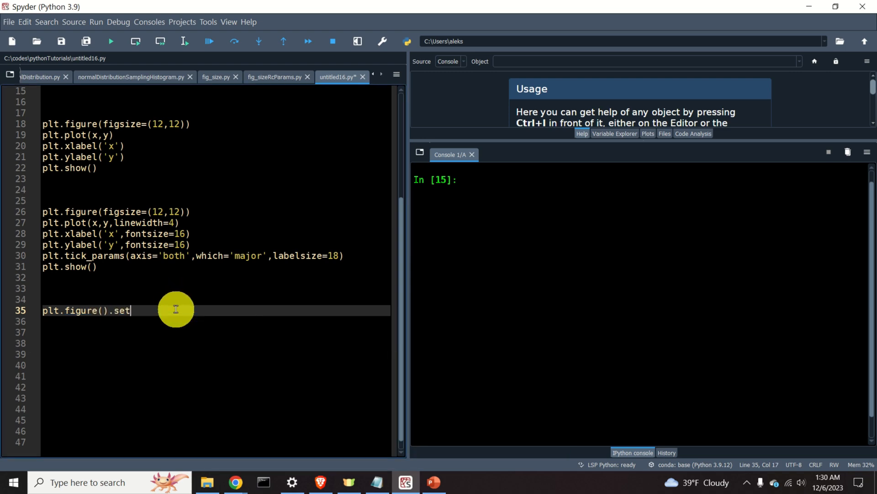
pyautogui.write('_')
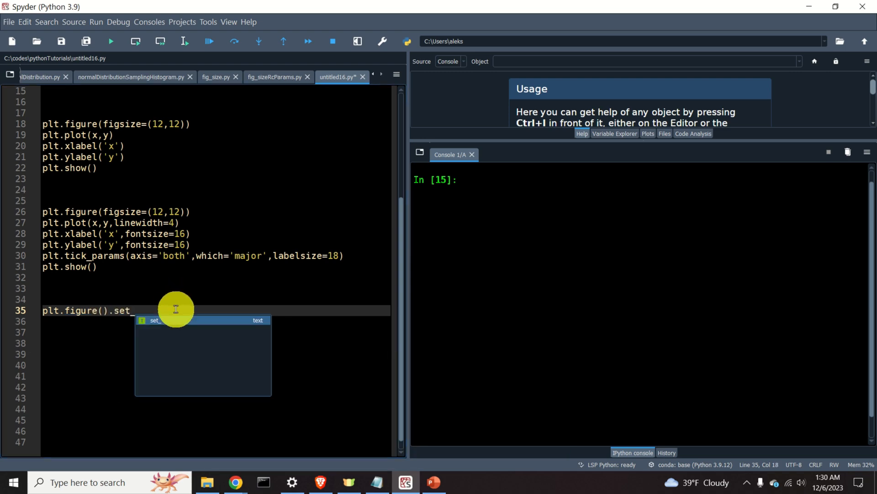
pyautogui.write('fig')
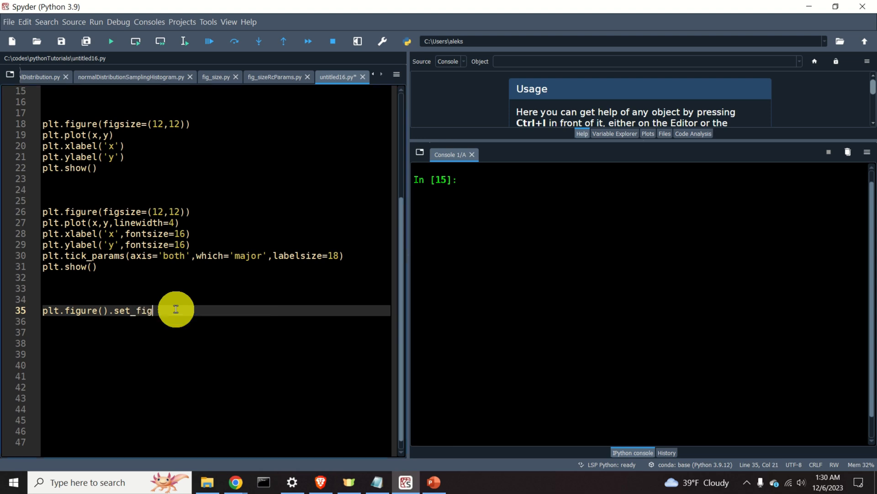
pyautogui.write('width(')
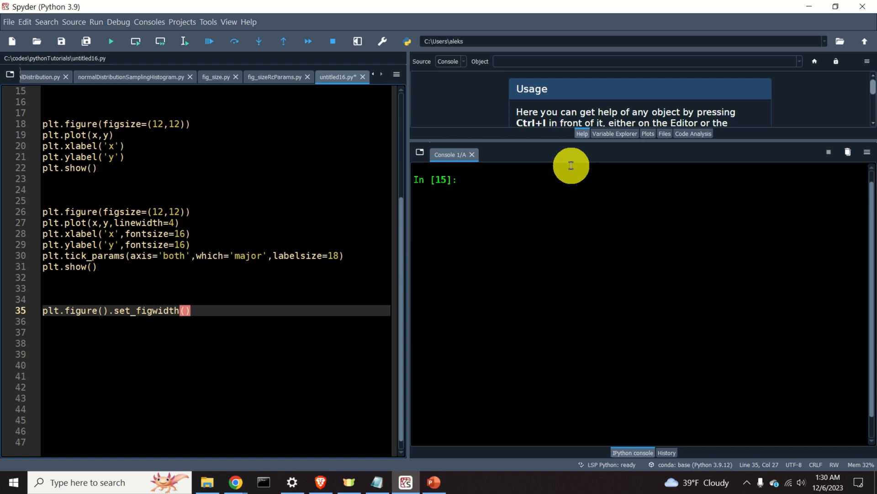
pyautogui.write('10')
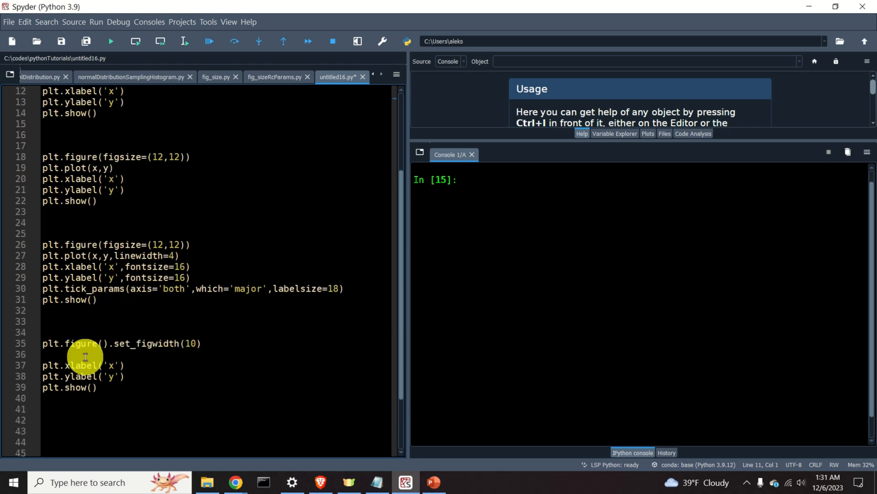
# Run the width-10 block via Run selection to show a wide parabola.
pyautogui.rightClick(84, 356)
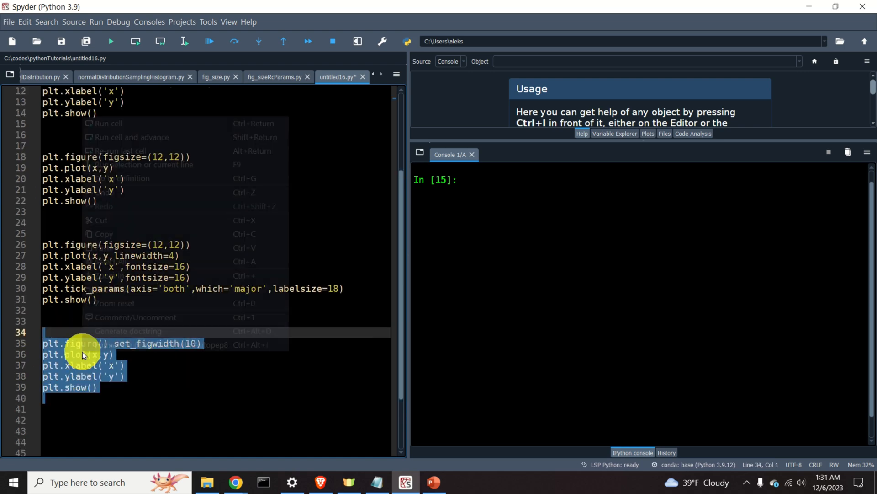
pyautogui.click(108, 123)
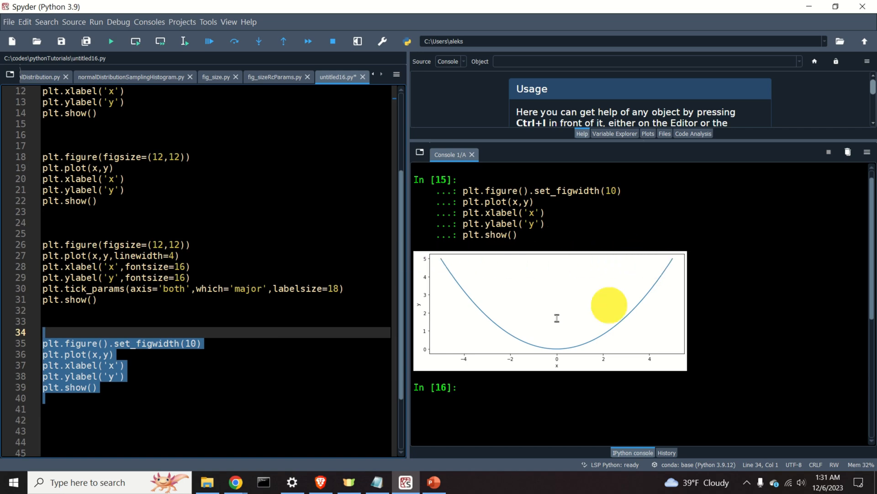
pyautogui.click(109, 354)
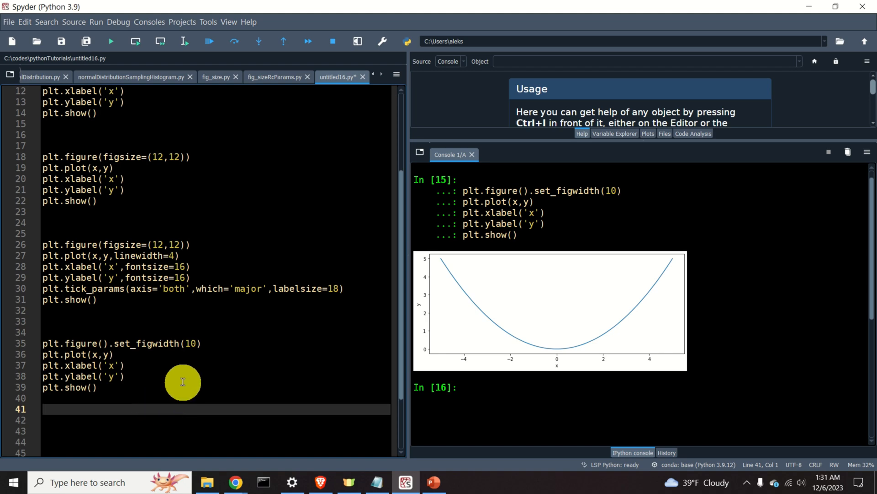
pyautogui.moveTo(176, 401)
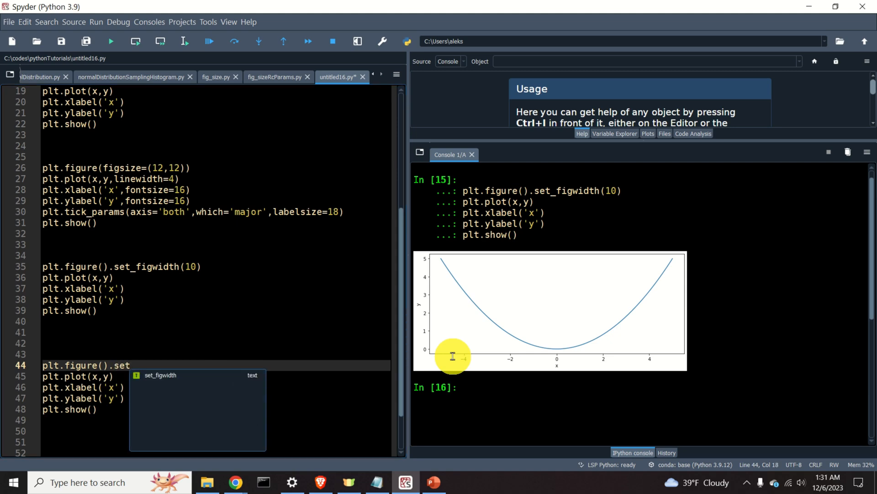
# Add a plt.figure().set_figheight(10) block and run it to show a taller plot.
pyautogui.write('figh')
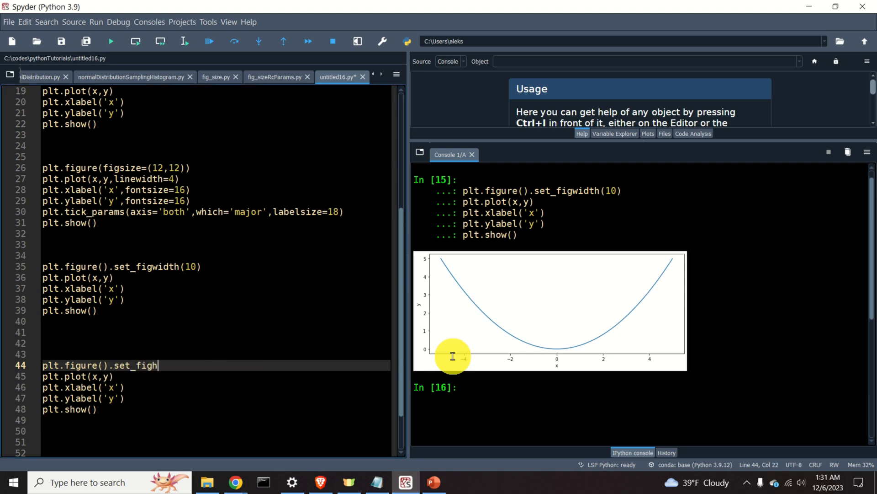
pyautogui.write('eight()')
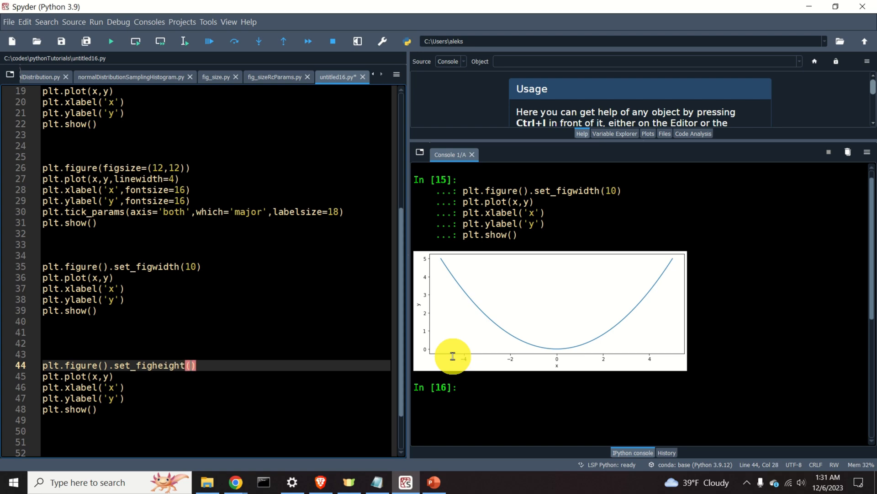
pyautogui.write('10')
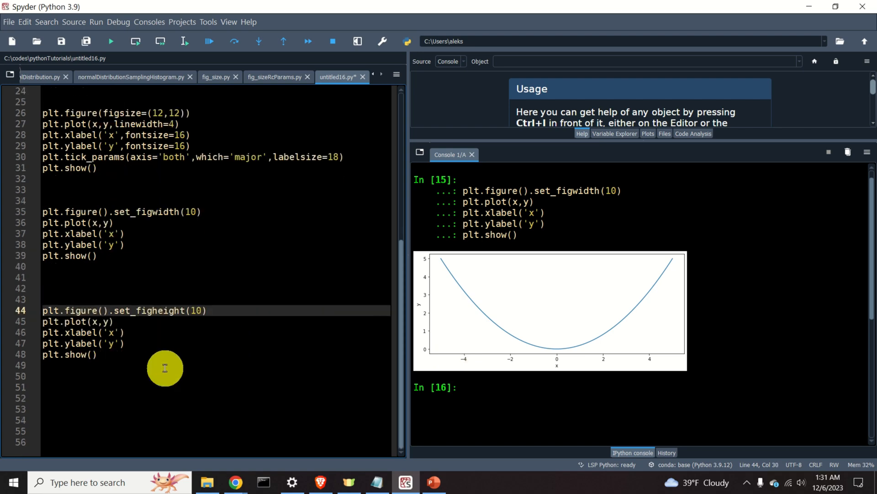
pyautogui.rightClick(165, 368)
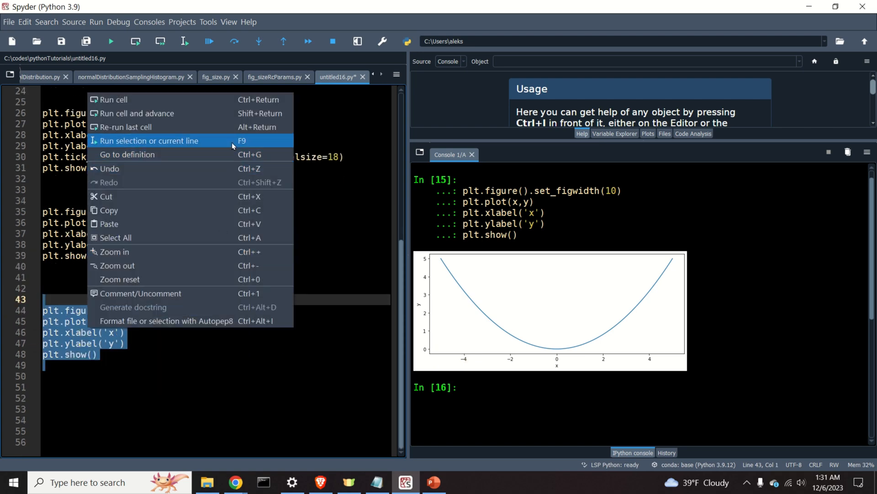
pyautogui.click(148, 140)
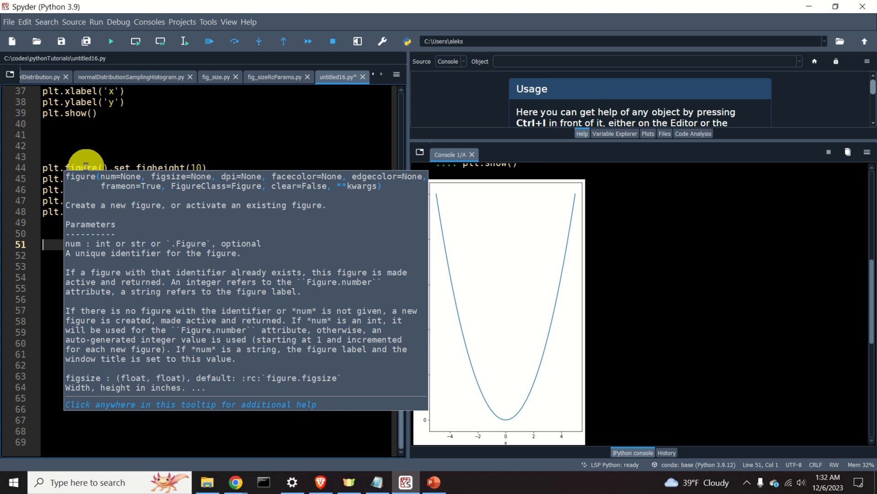
# Add and run plt.plot(x,y) with labels and show, producing a default-size parabola.
pyautogui.click(145, 240)
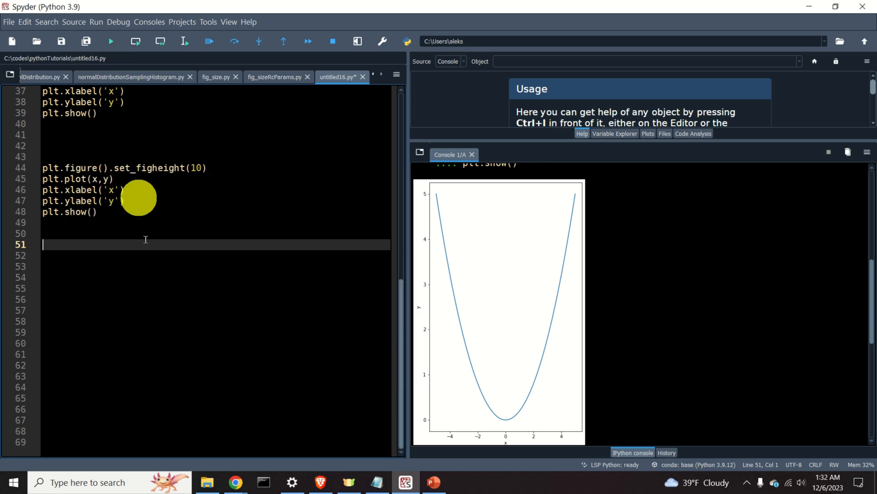
pyautogui.write('plt.plot(x,y)')
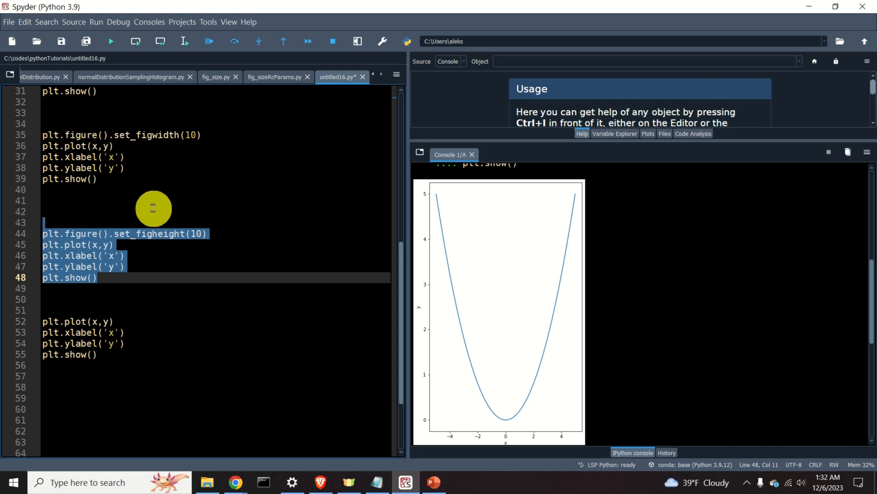
pyautogui.click(62, 322)
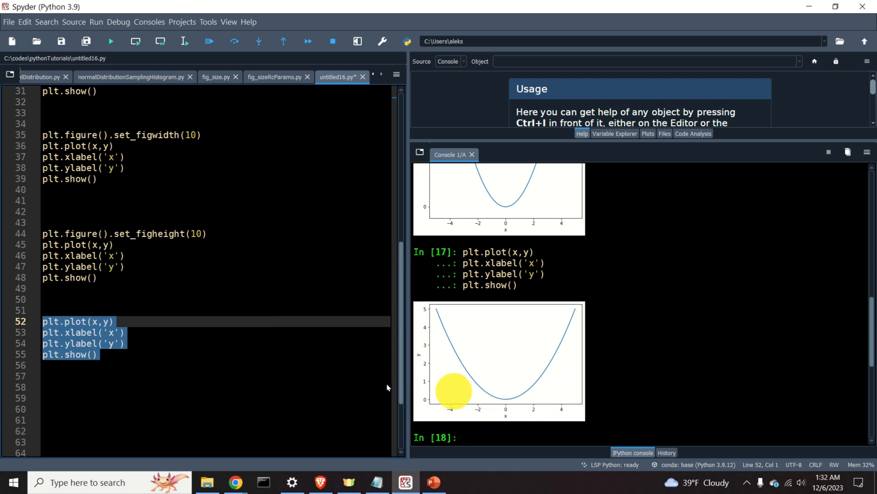
pyautogui.click(212, 391)
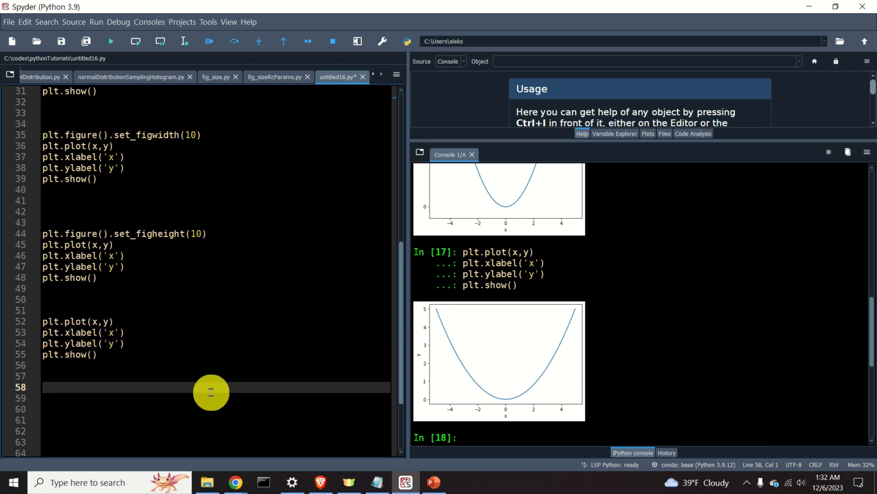
pyautogui.moveTo(218, 387)
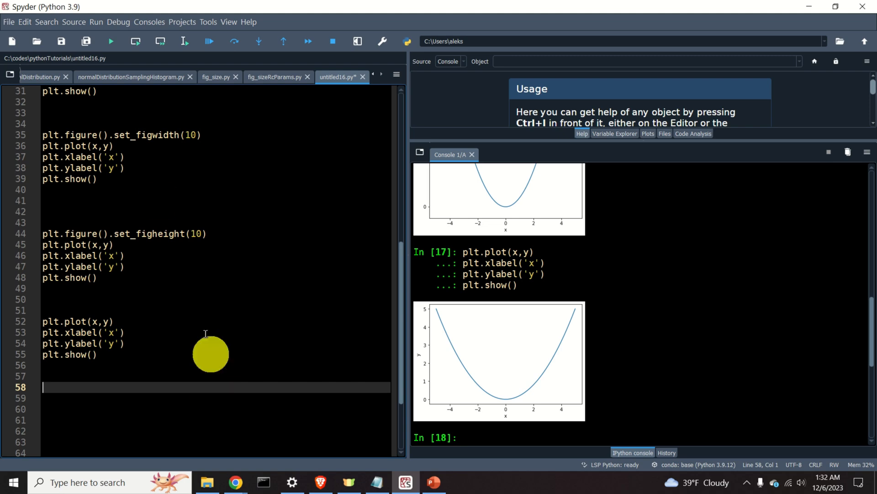
# Clear all console variables, run the untitled17 plotting code, and add a blank line.
pyautogui.click(12, 41)
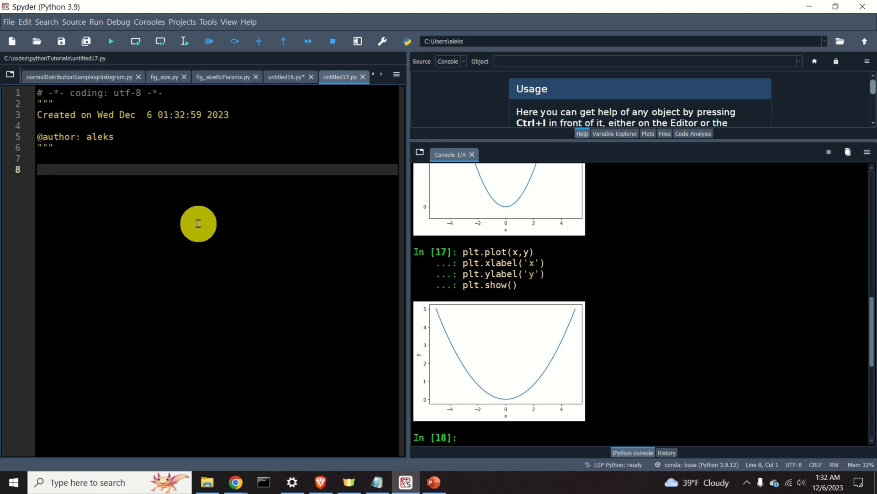
pyautogui.moveTo(396, 150)
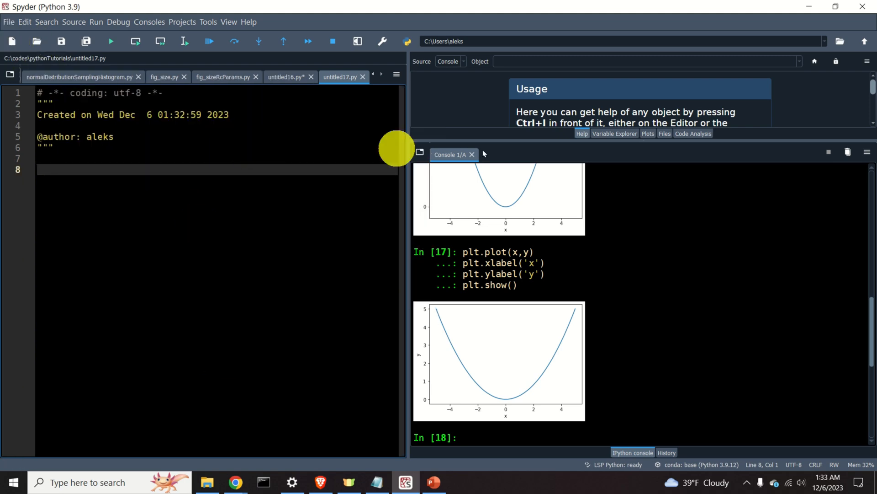
pyautogui.click(848, 152)
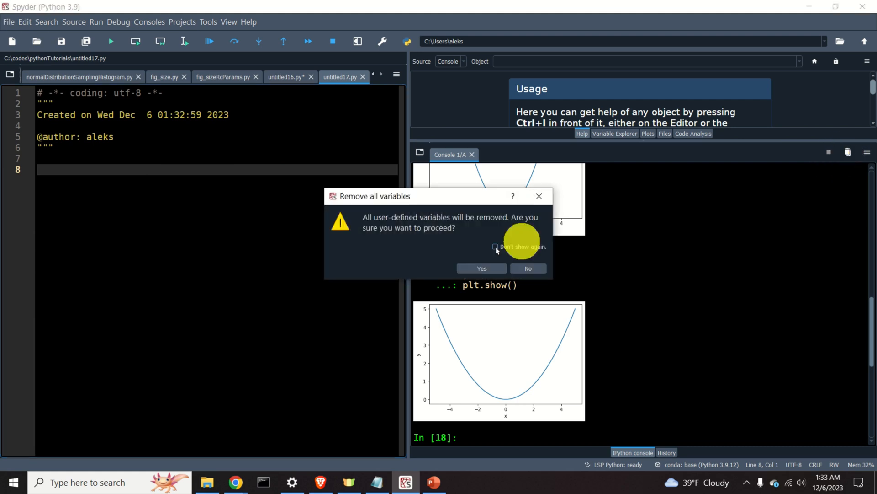
pyautogui.click(480, 268)
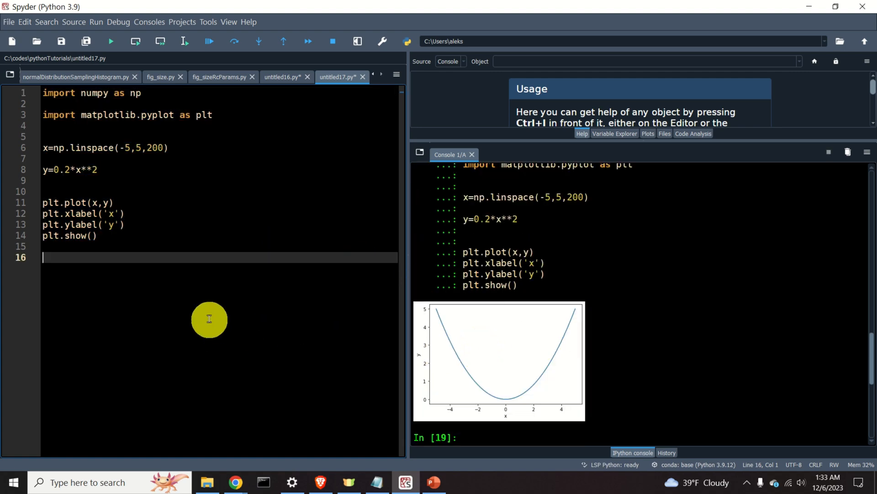
pyautogui.press('enter')
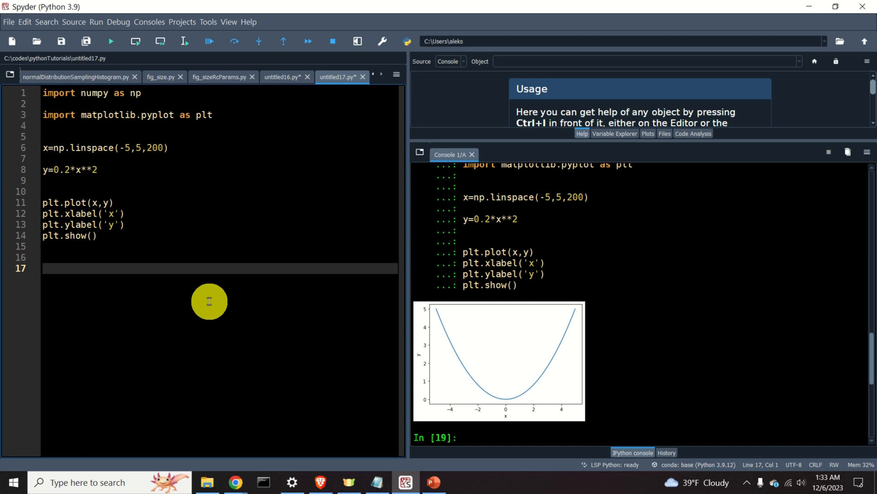
# Type plt.rcParams['figure.figsize']=[12,8] on line 17 of the script.
pyautogui.write('plt.')
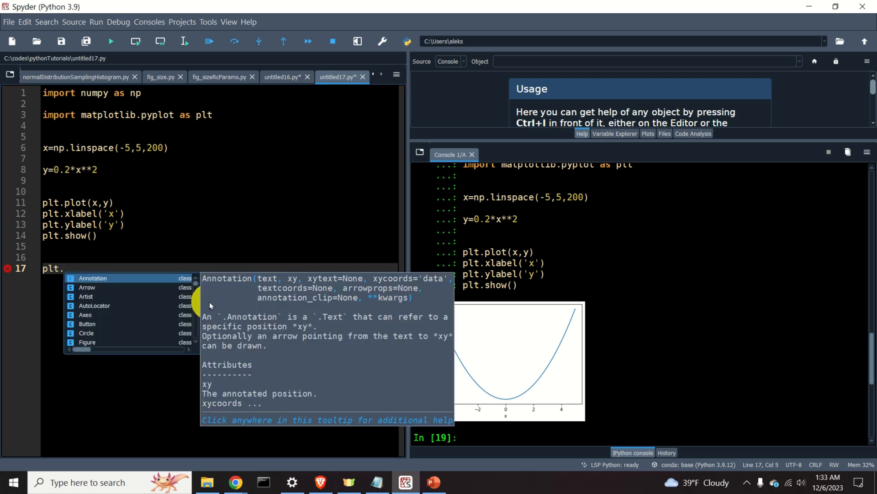
pyautogui.write('rcParams')
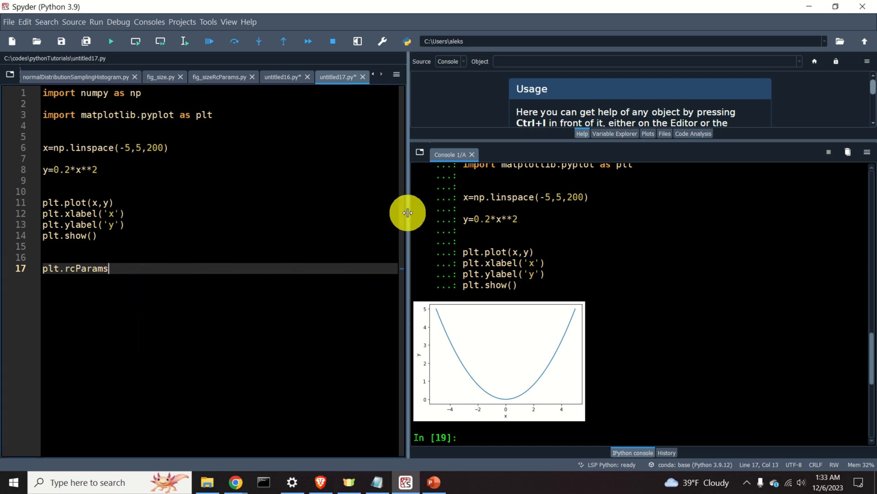
pyautogui.write('[]')
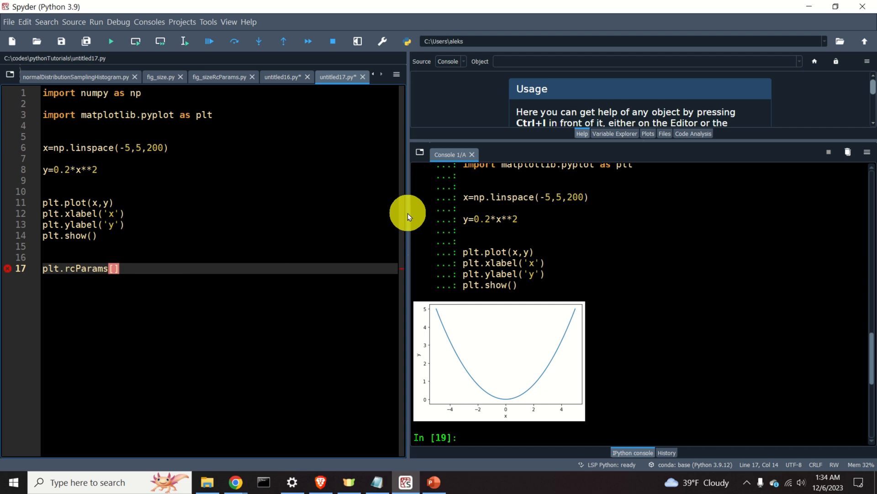
pyautogui.write("'")
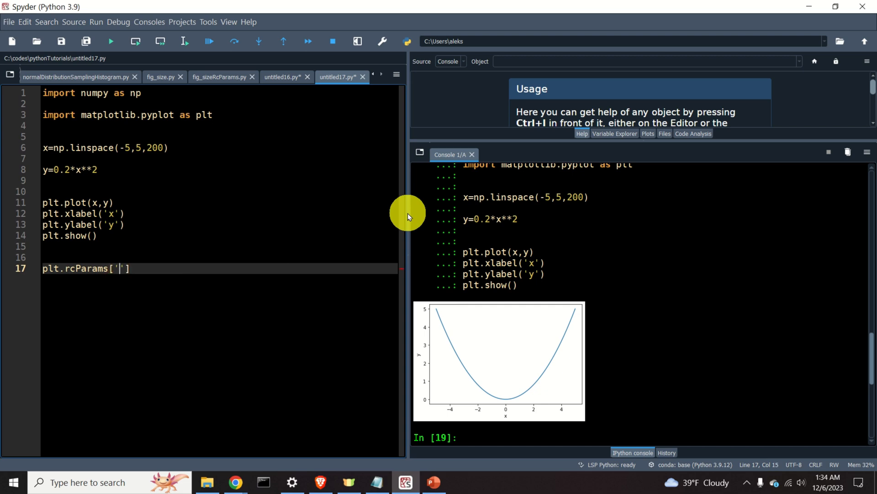
pyautogui.write('figure')
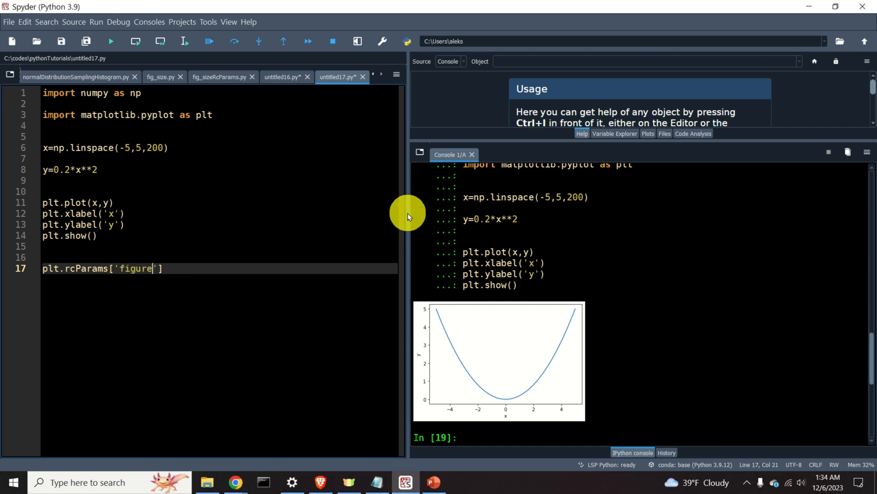
pyautogui.write('.')
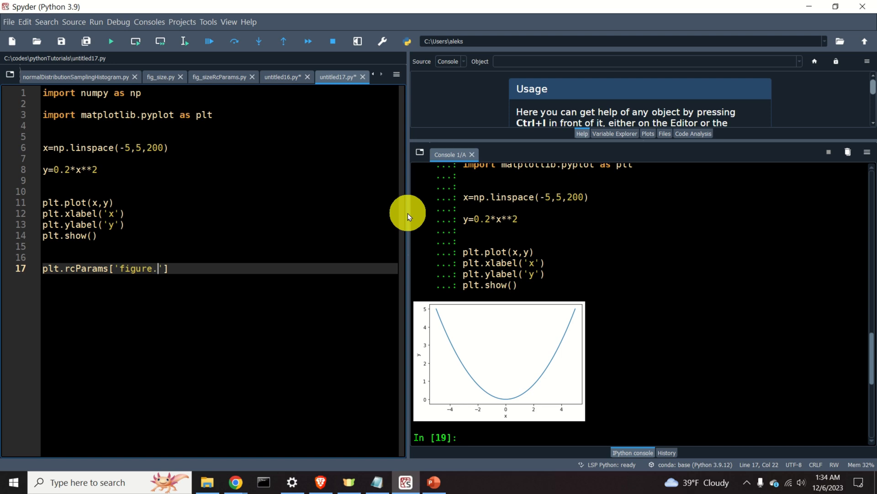
pyautogui.write('figsize')
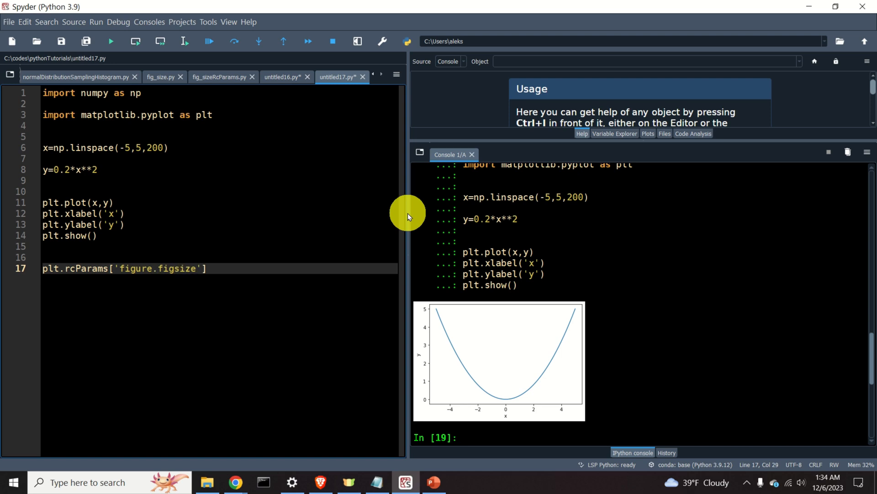
pyautogui.write('=')
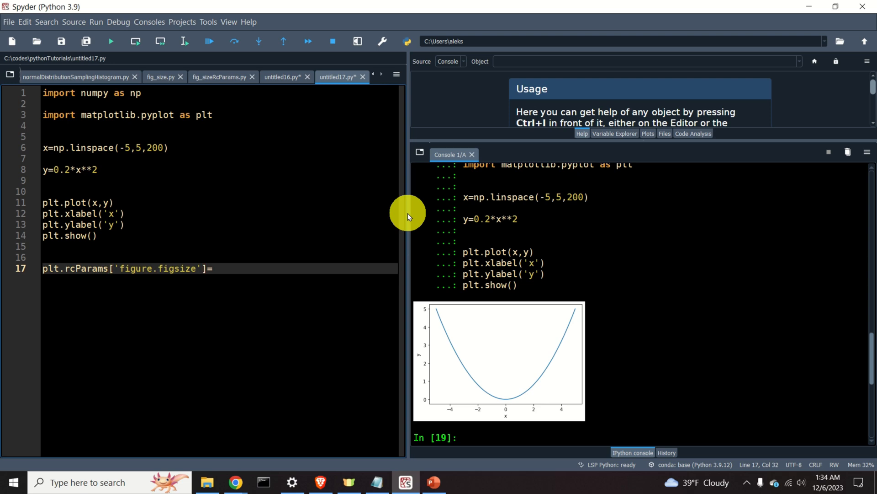
pyautogui.write('[]')
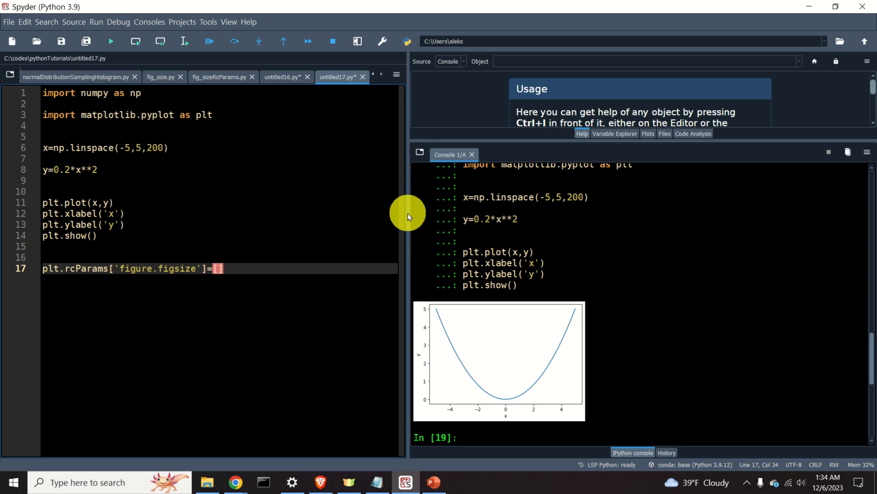
pyautogui.write('12')
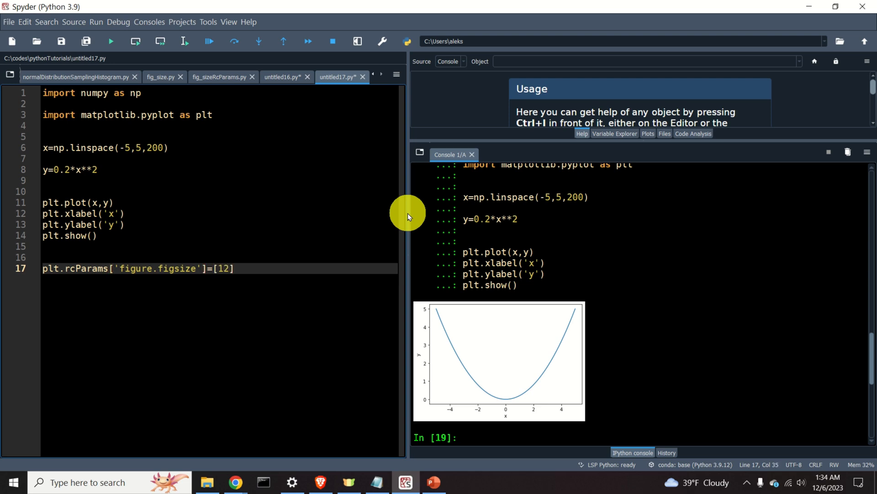
pyautogui.write(',8')
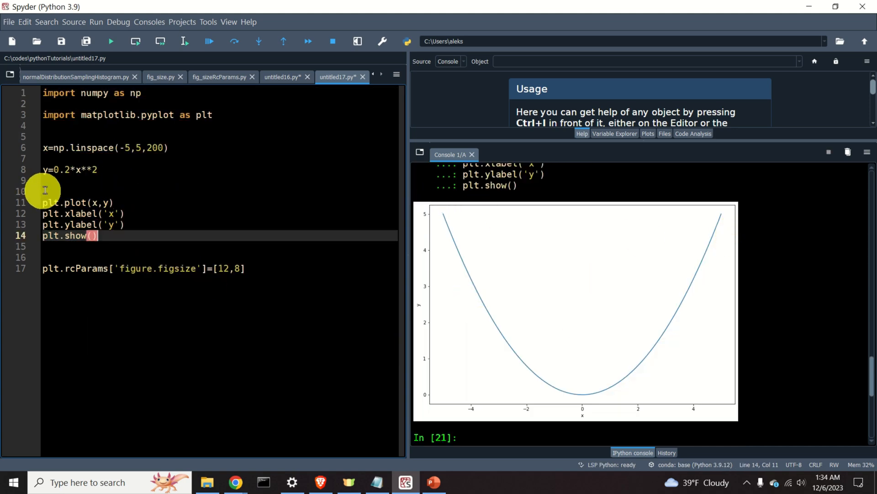
pyautogui.moveTo(135, 196)
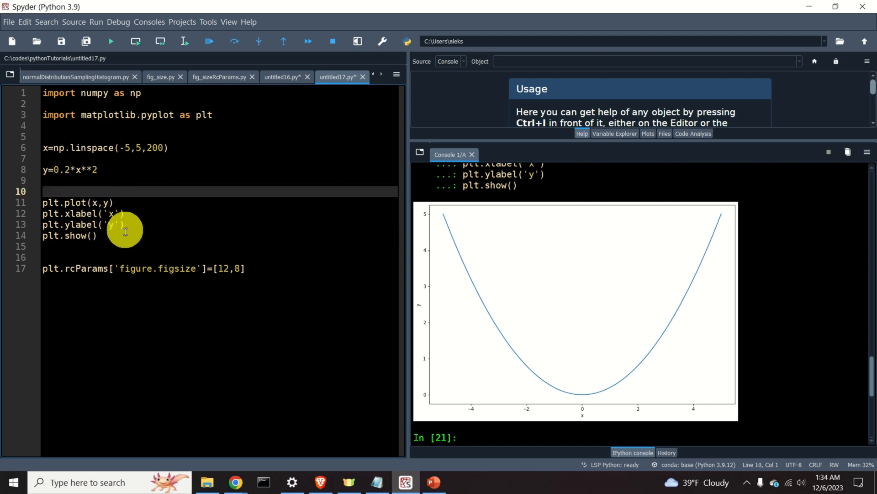
# Re-run plotting lines 11–14 with Run selection to redraw the larger parabola.
pyautogui.rightClick(124, 230)
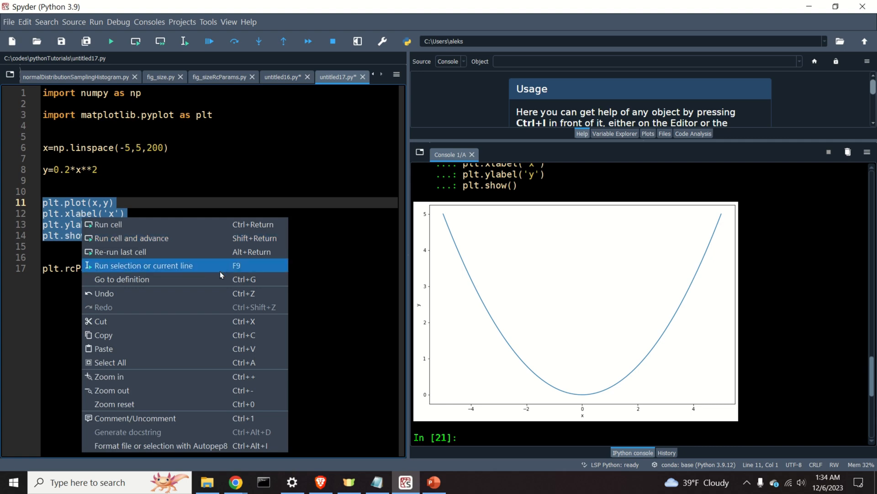
pyautogui.click(143, 265)
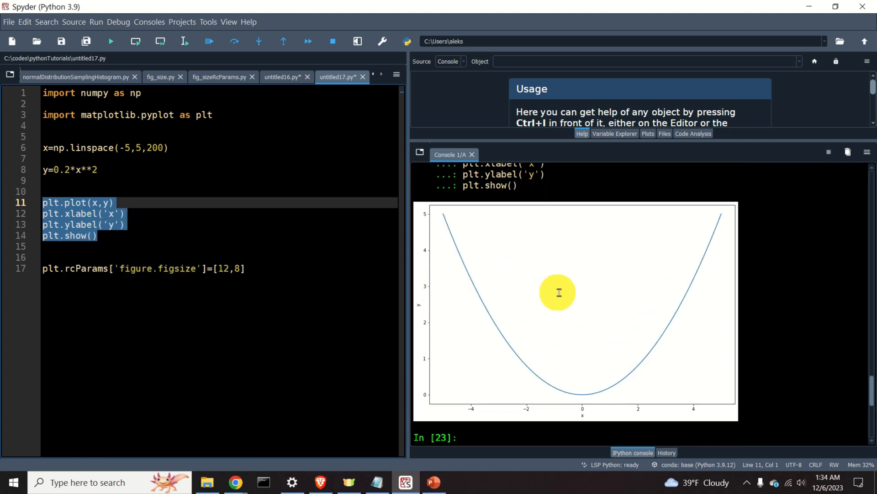
pyautogui.moveTo(457, 240)
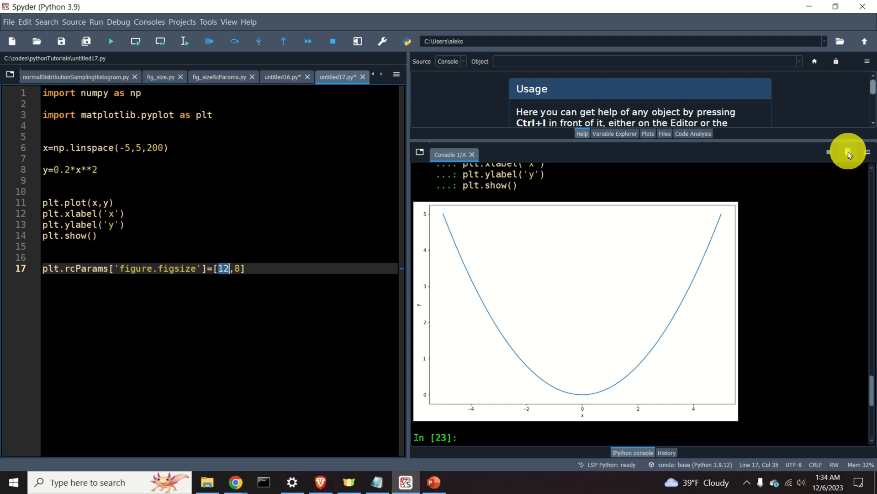
# Remove all variables, type clear, and run the whole script at 12×8 size.
pyautogui.click(848, 152)
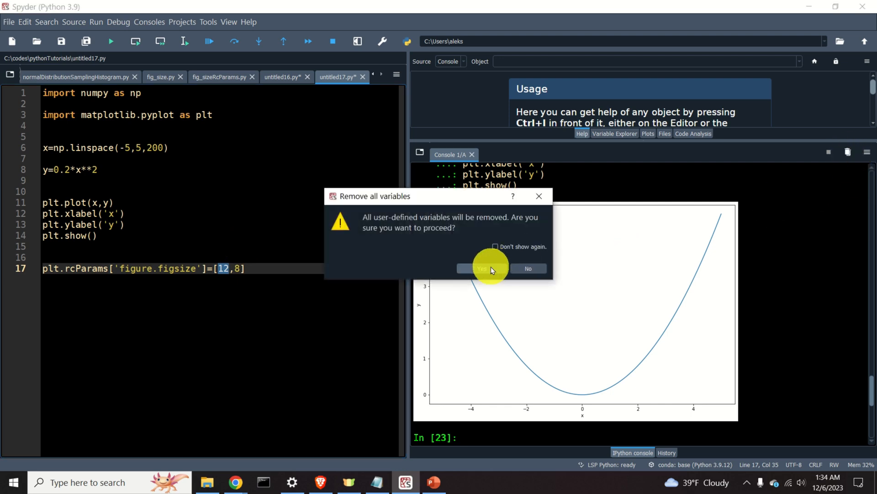
pyautogui.click(481, 268)
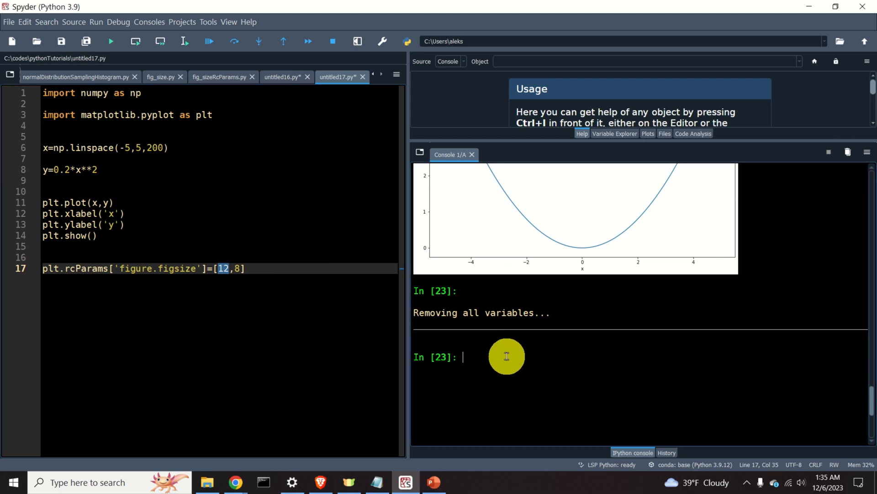
pyautogui.write('cle')
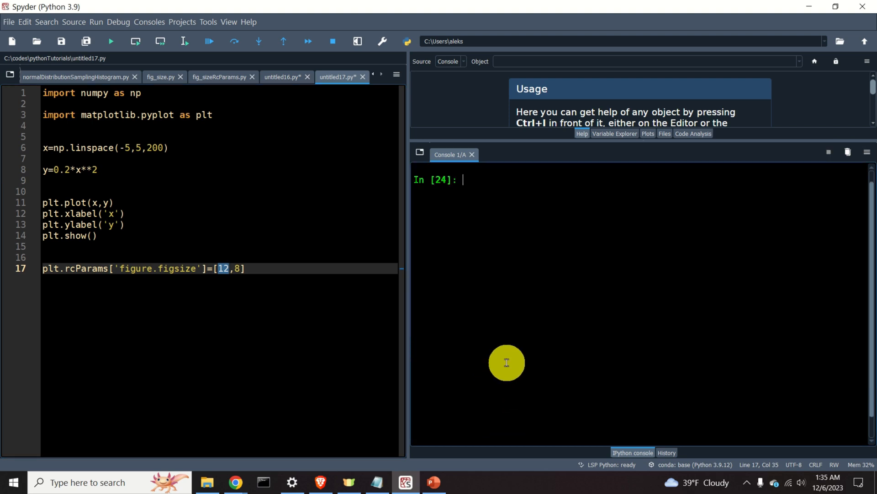
pyautogui.press('ctrl+a')
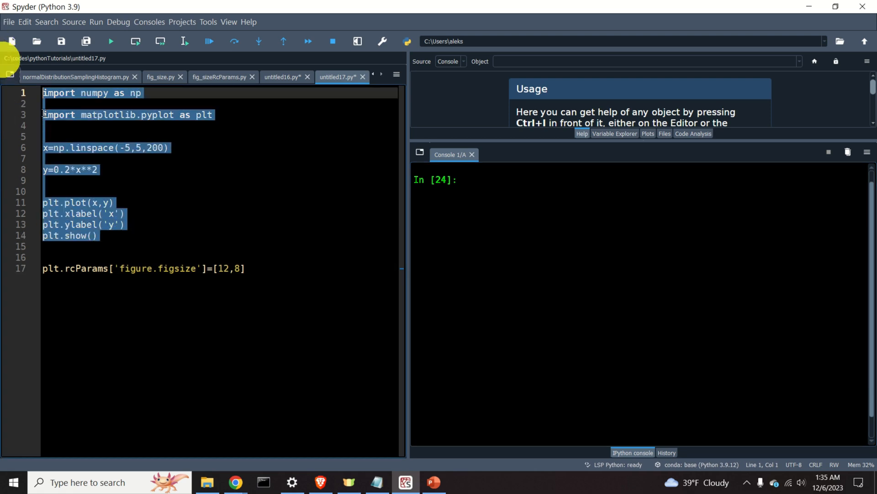
pyautogui.click(110, 41)
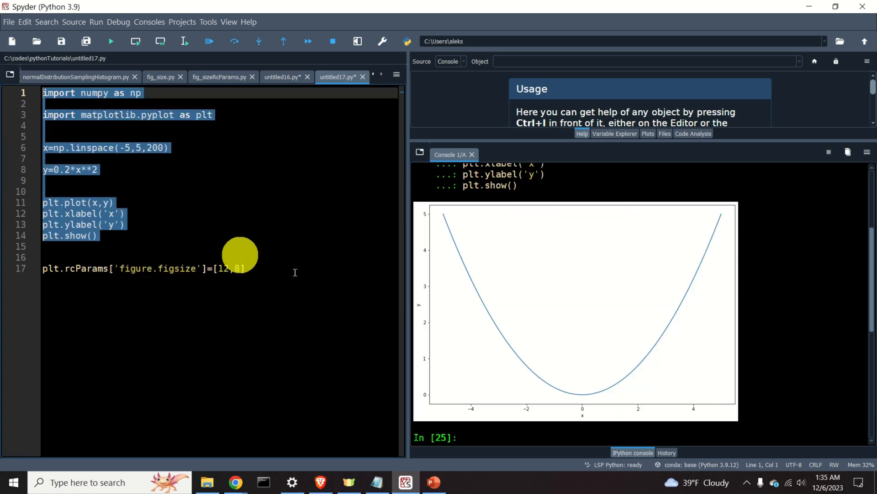
pyautogui.moveTo(430, 309)
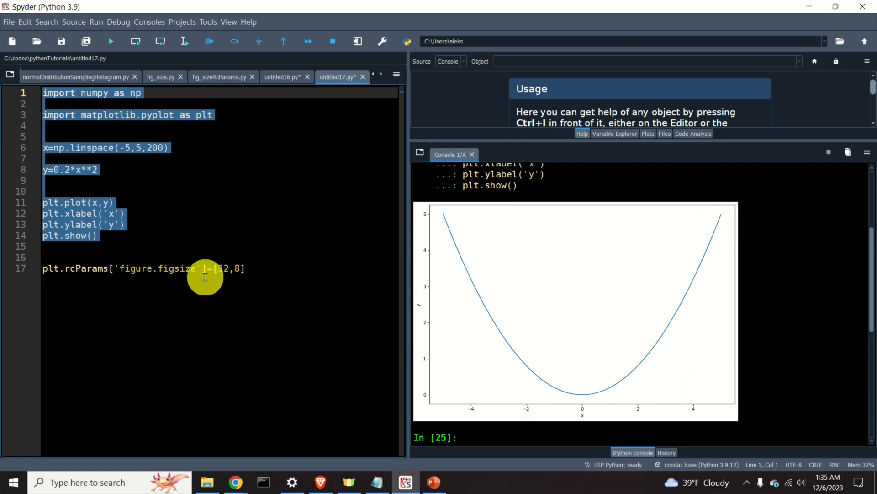
pyautogui.doubleClick(221, 269)
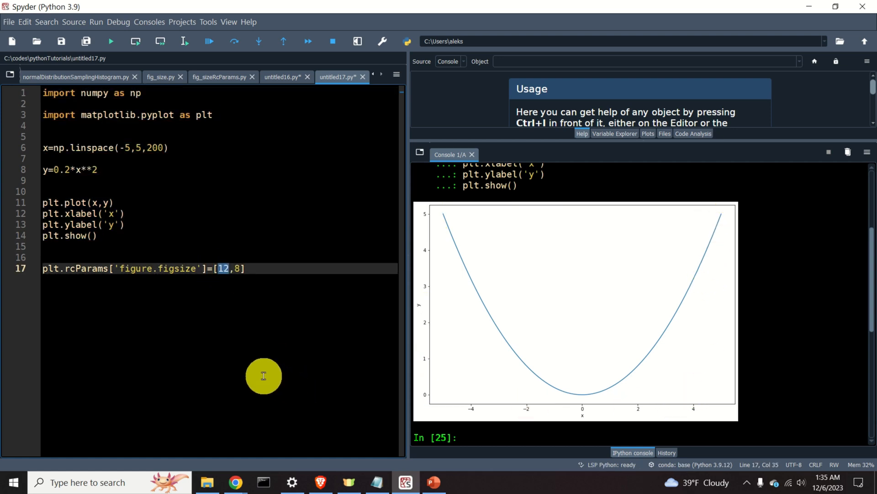
pyautogui.click(199, 224)
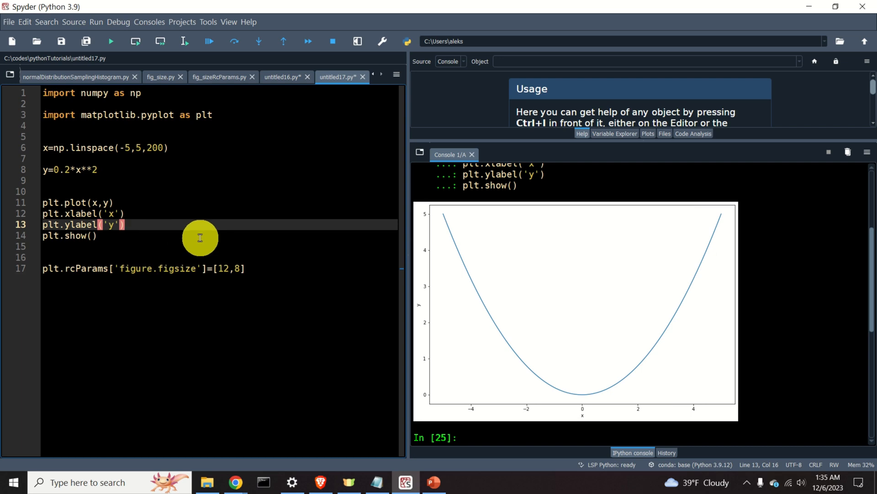
pyautogui.moveTo(490, 437)
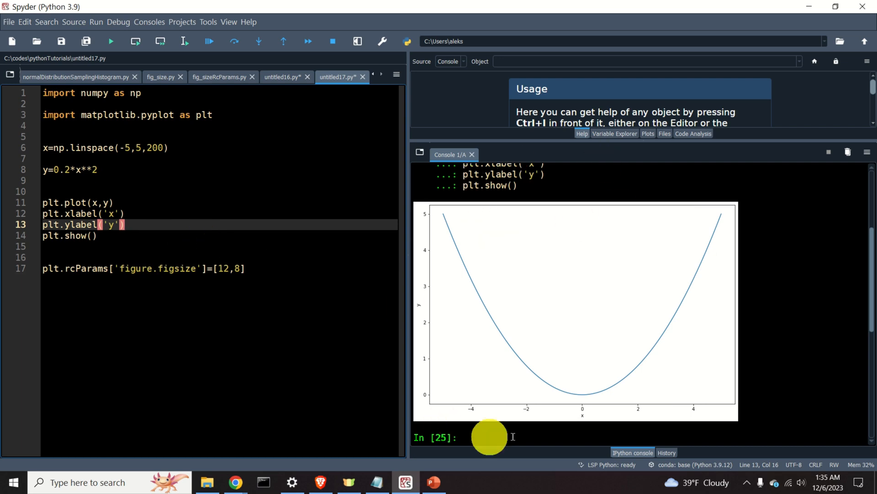
pyautogui.click(129, 268)
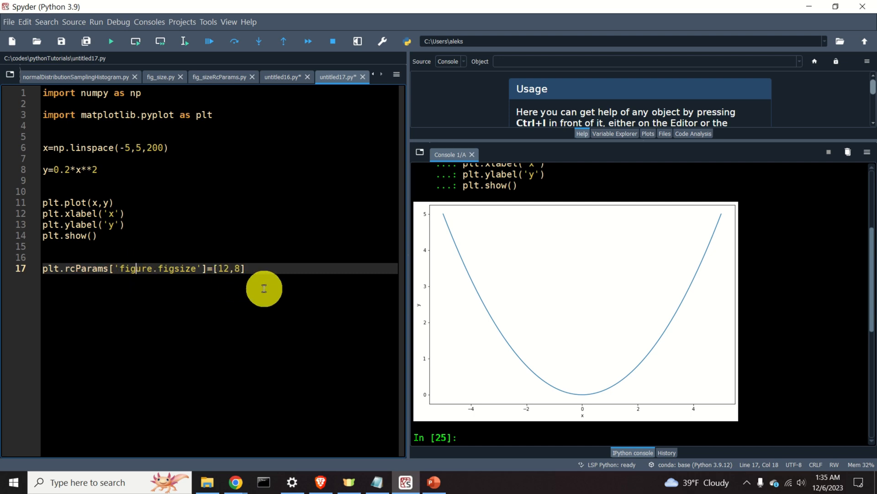
pyautogui.moveTo(291, 276)
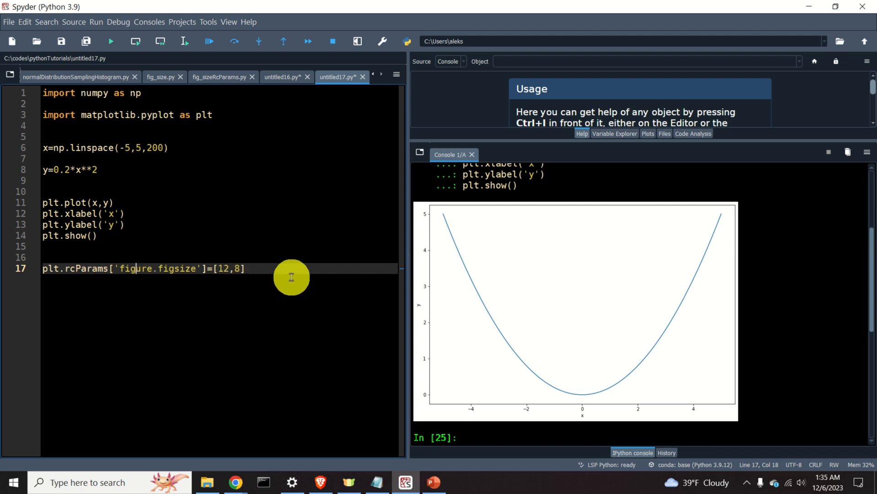